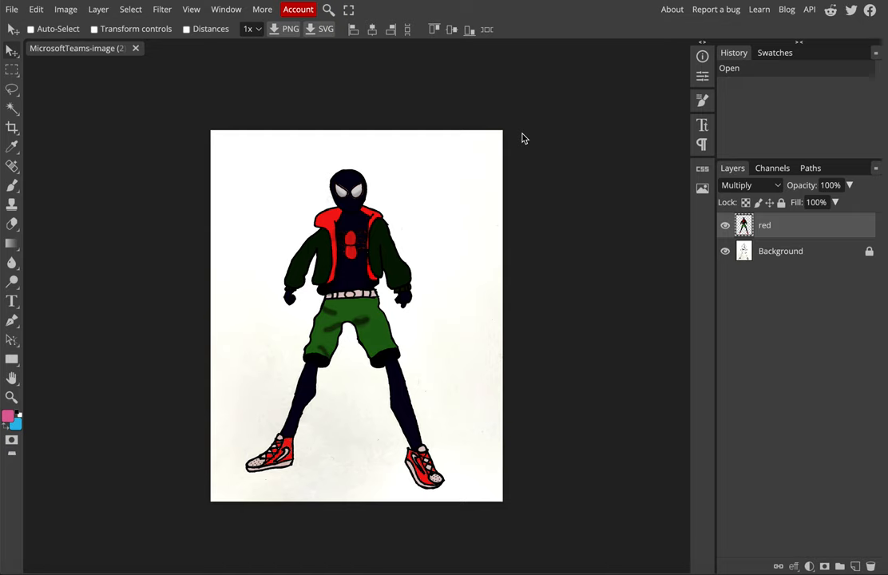
mouse_move(258, 319)
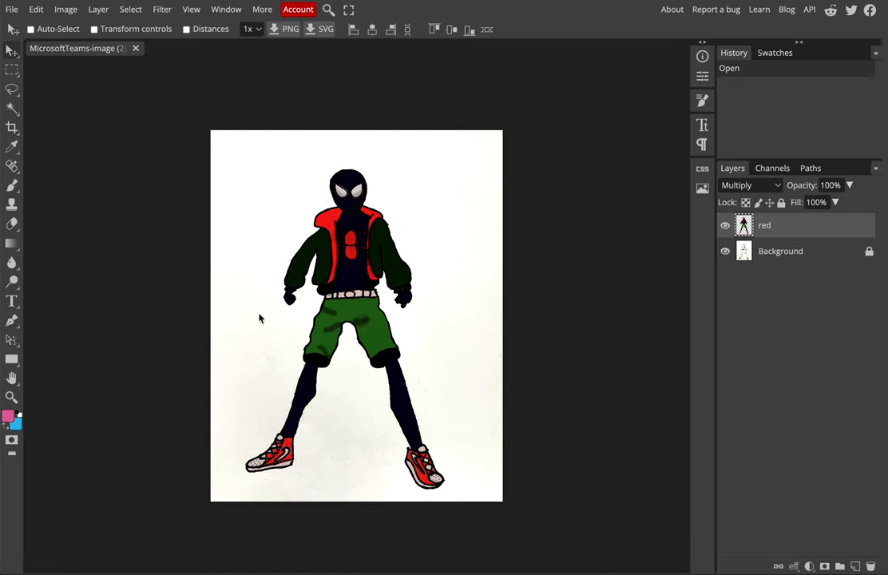
mouse_move(361, 210)
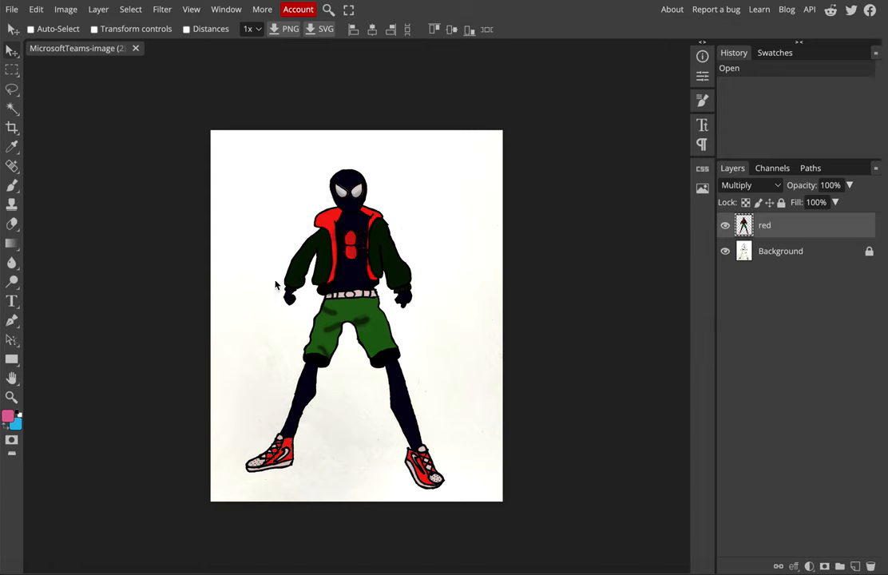
mouse_move(445, 127)
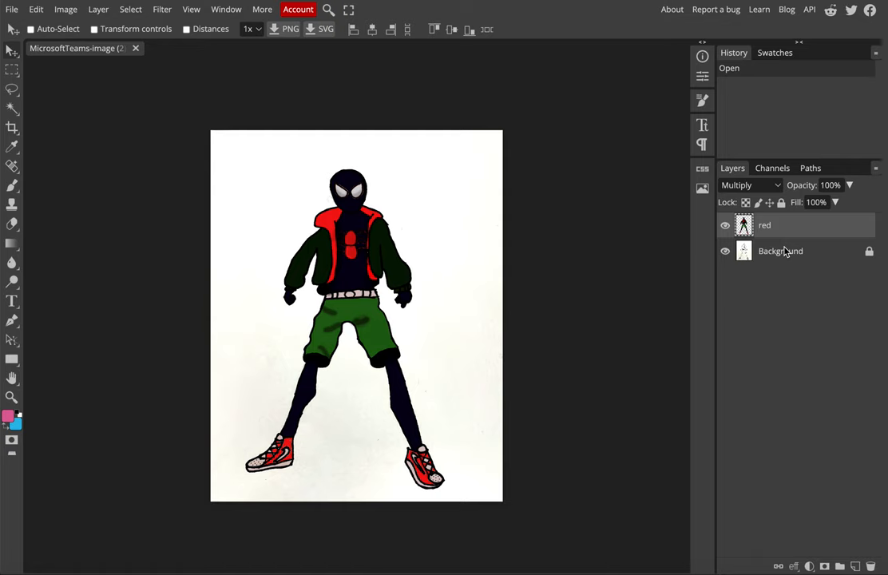
Merge the red layer into the background, undo it, and merge again into one Background layer
click(29, 29)
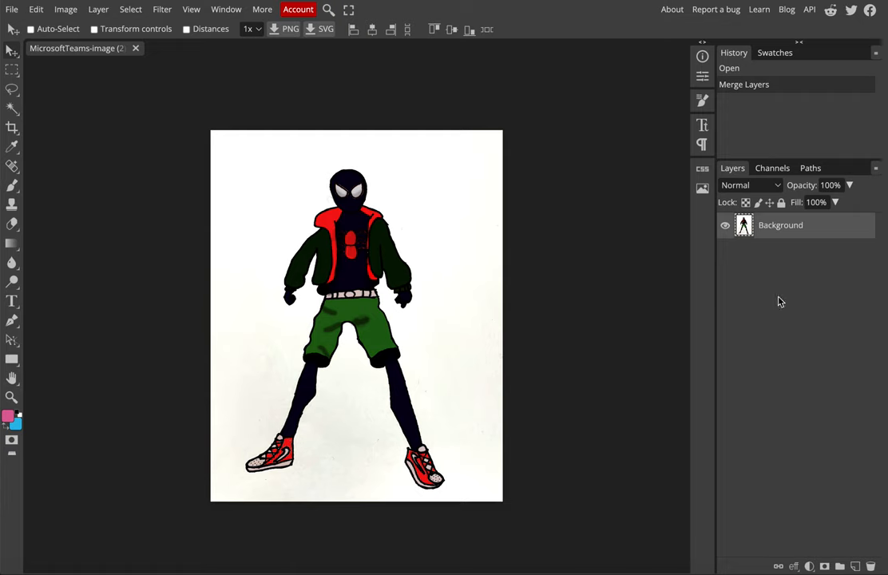
mouse_move(789, 278)
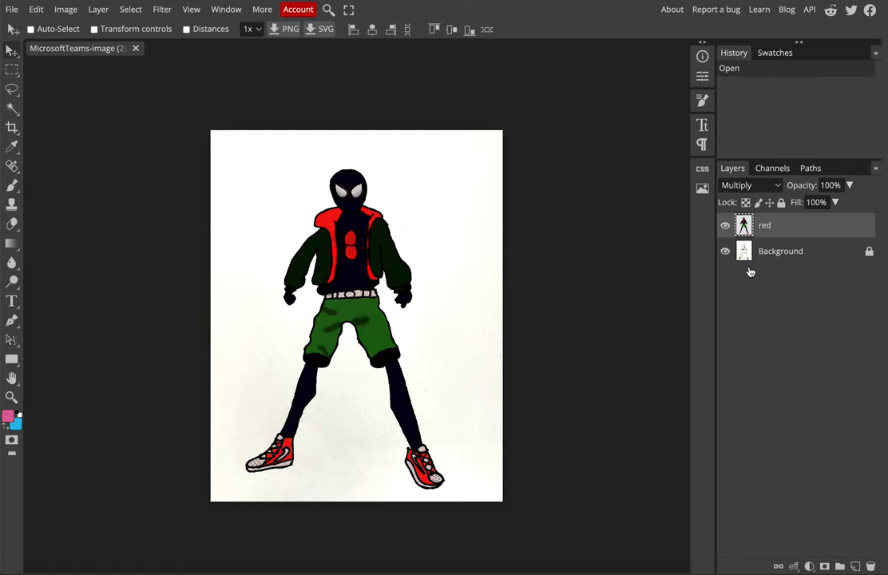
mouse_move(779, 265)
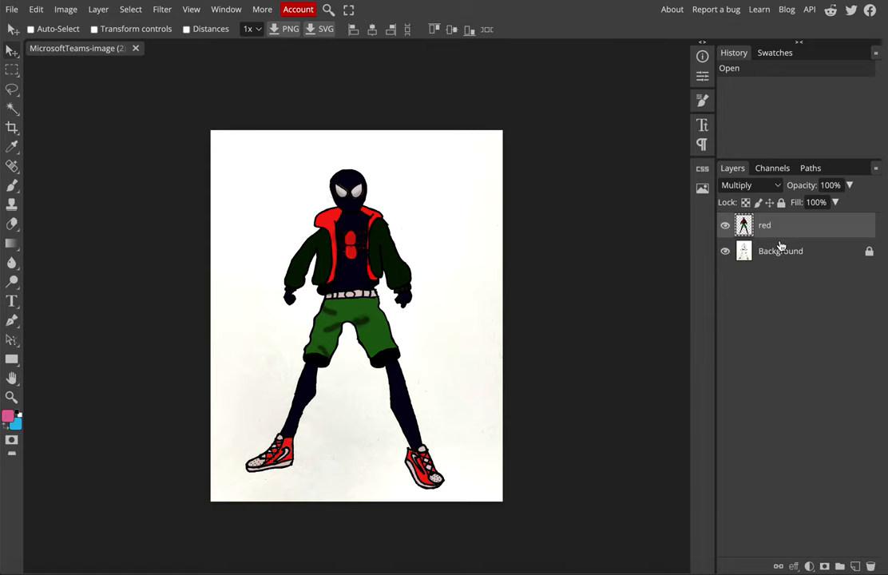
click(29, 28)
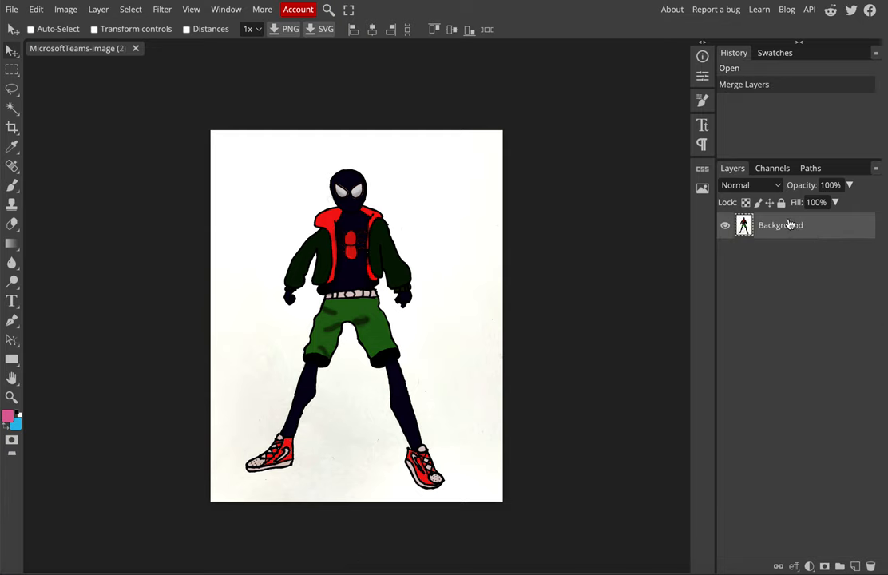
mouse_move(866, 239)
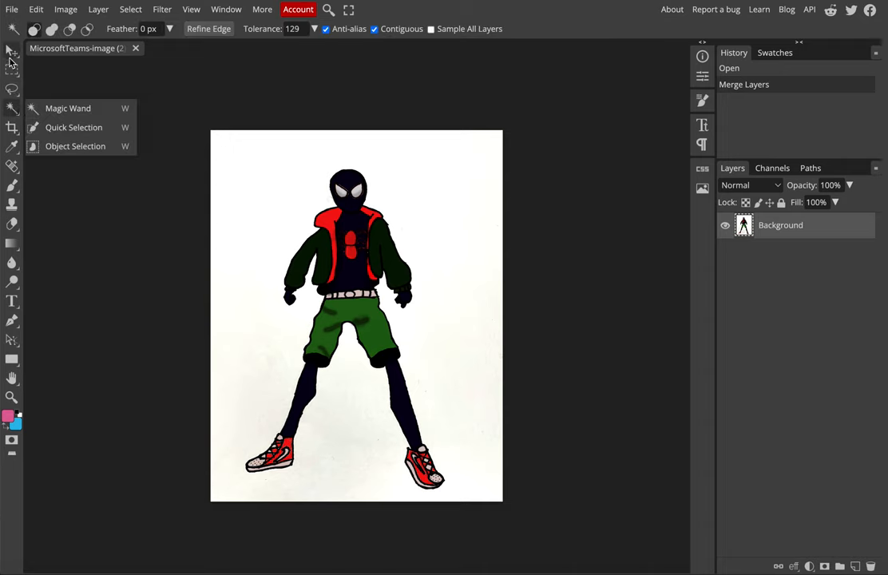
mouse_move(100, 118)
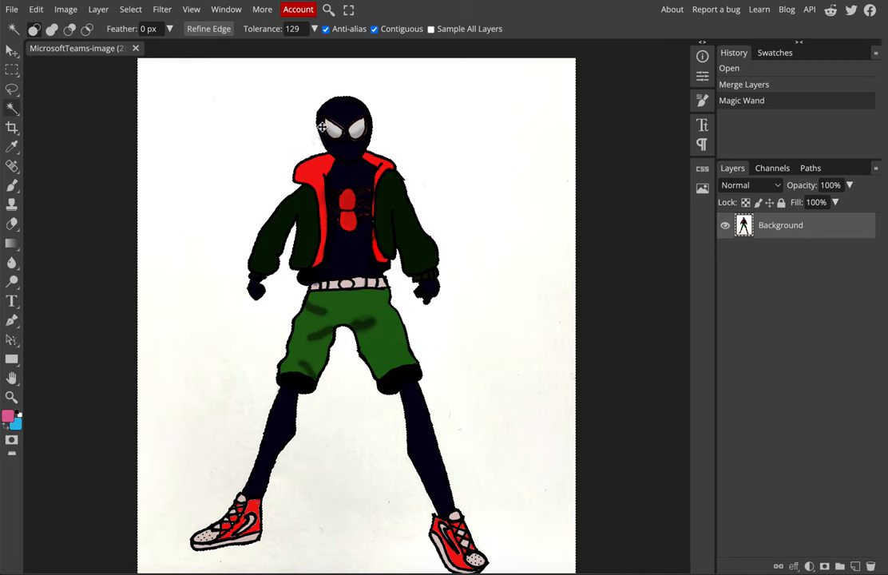
Add more white paper area to the Magic Wand selection around the hero
click(318, 126)
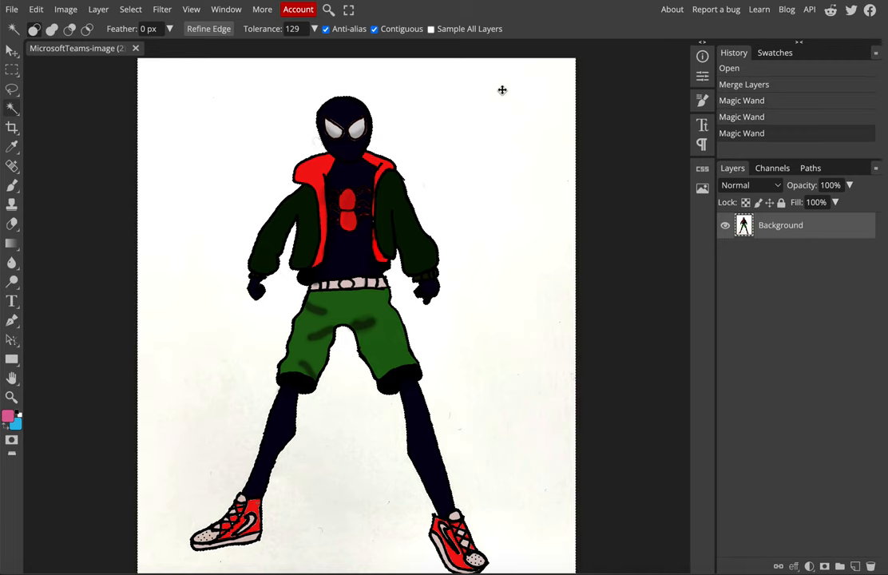
mouse_move(131, 144)
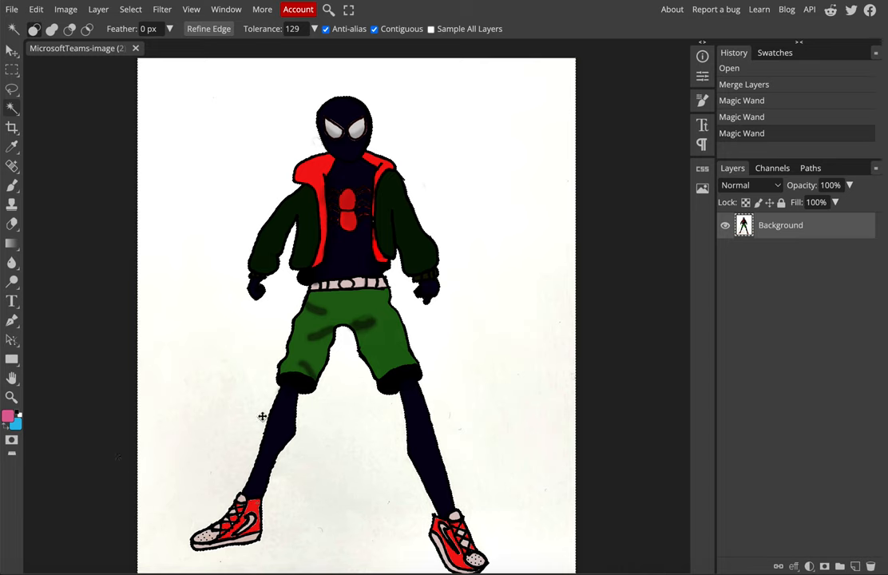
mouse_move(126, 274)
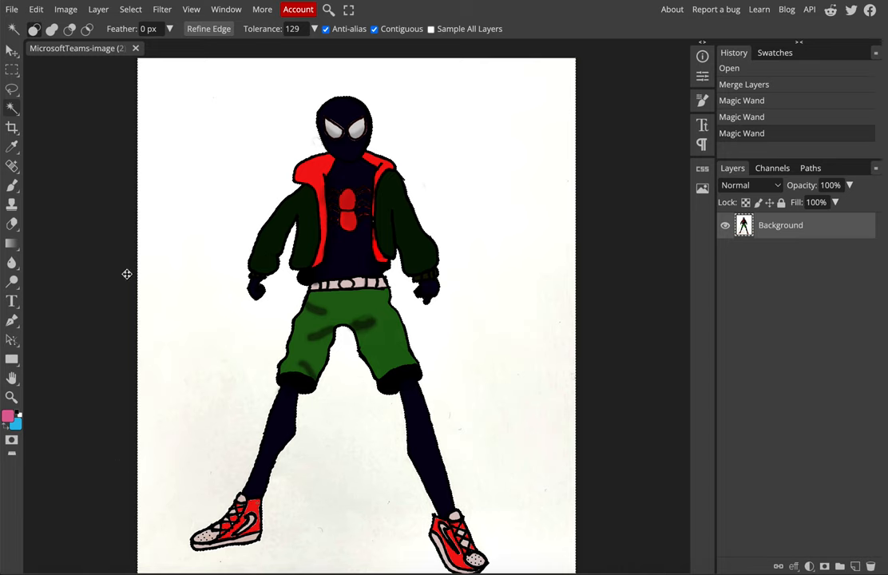
mouse_move(375, 222)
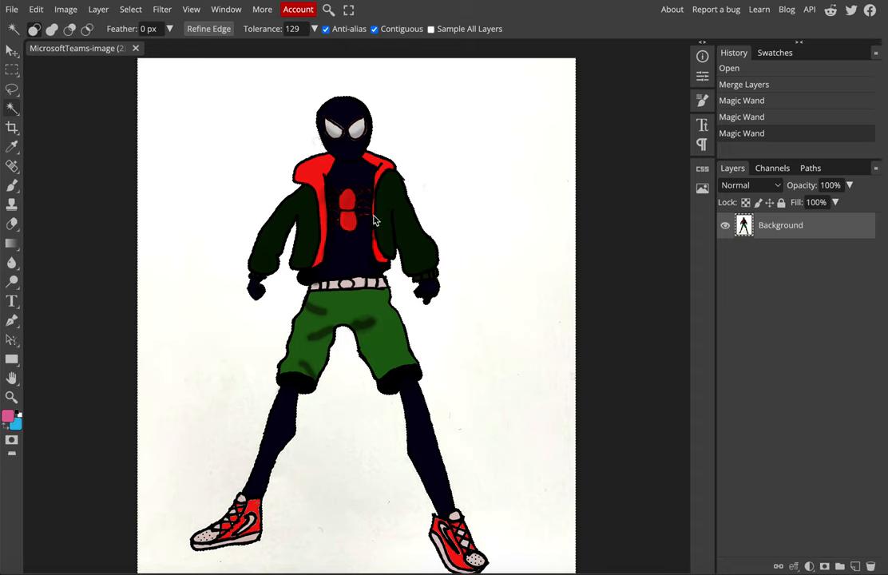
mouse_move(328, 59)
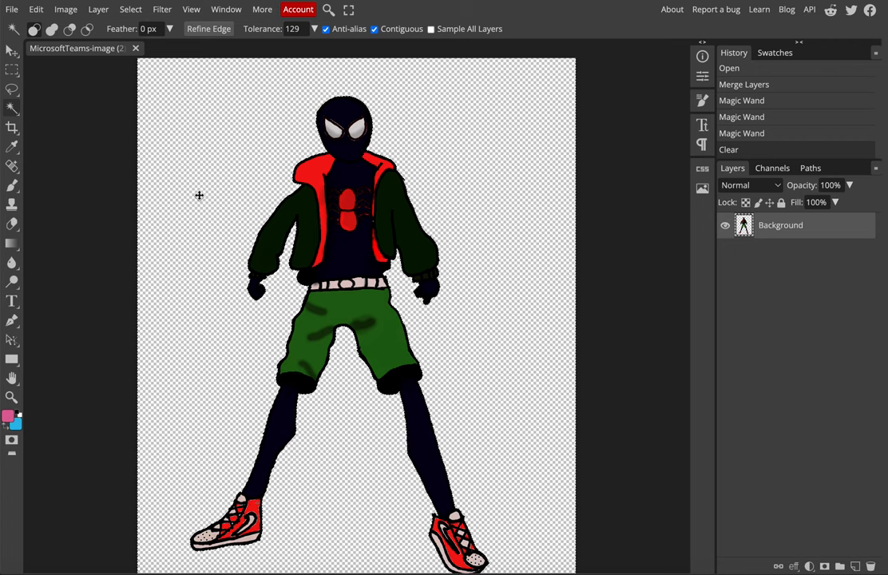
mouse_move(260, 319)
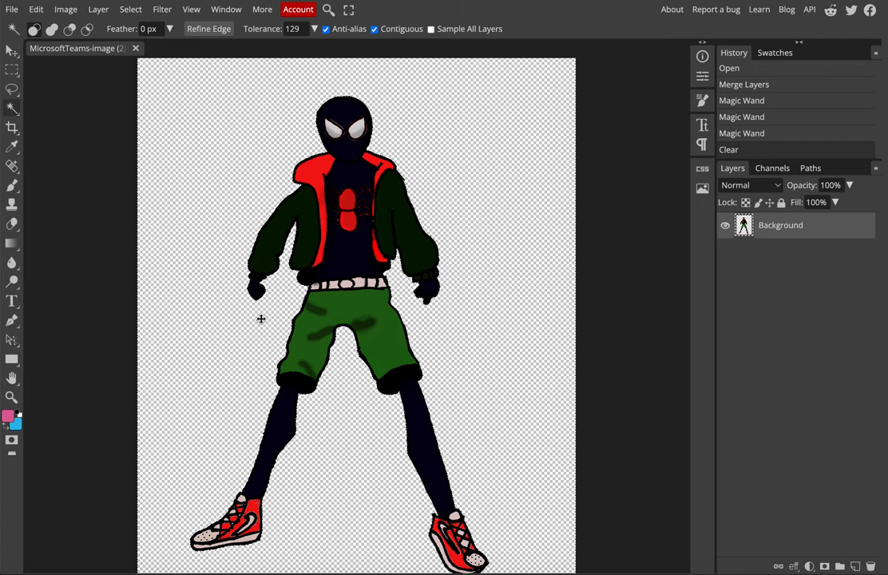
mouse_move(547, 271)
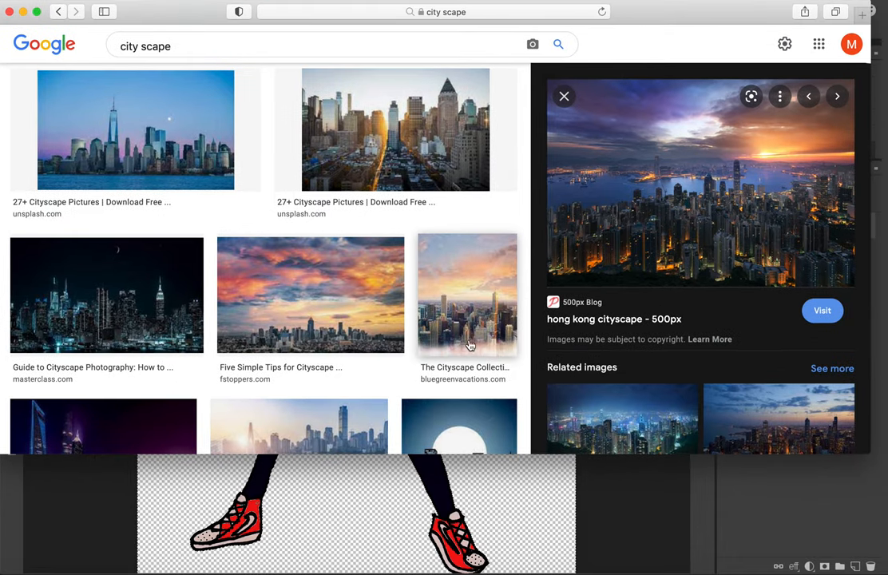
mouse_move(555, 288)
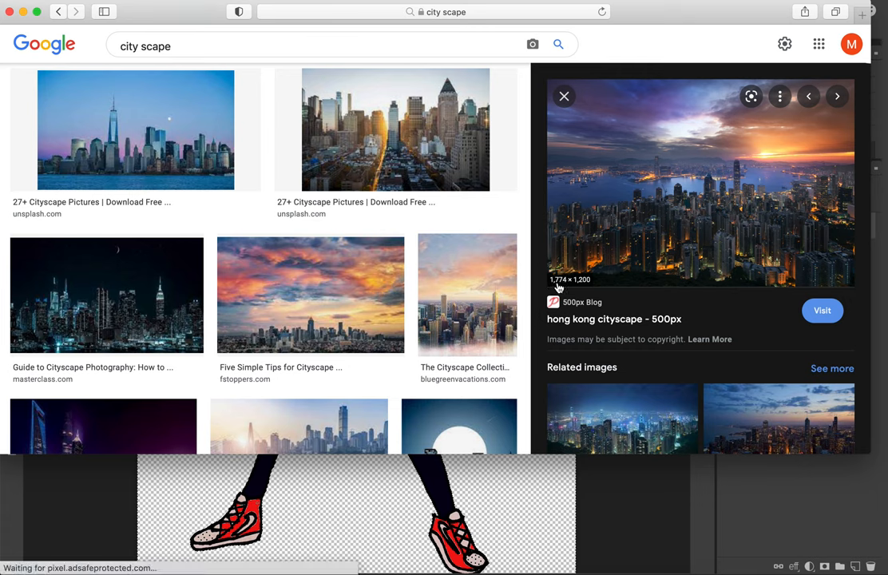
mouse_move(585, 285)
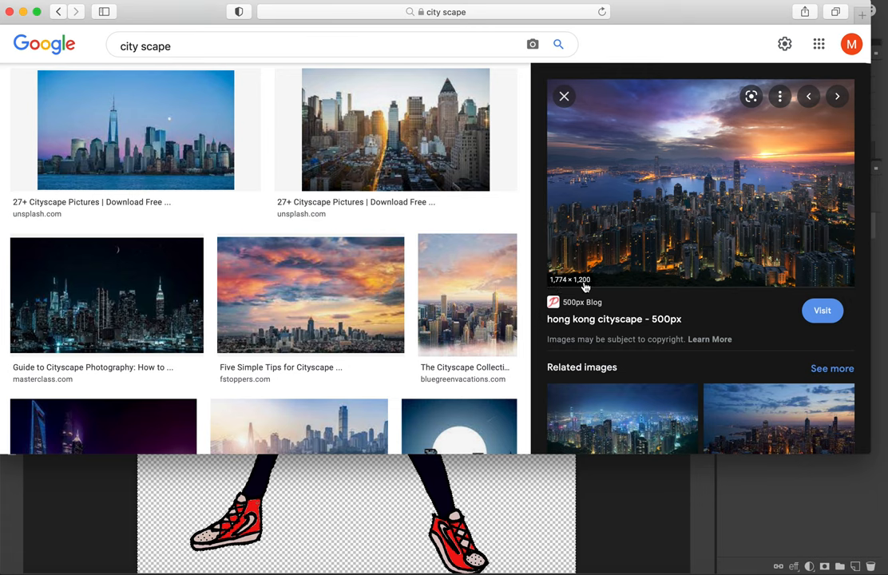
mouse_move(731, 238)
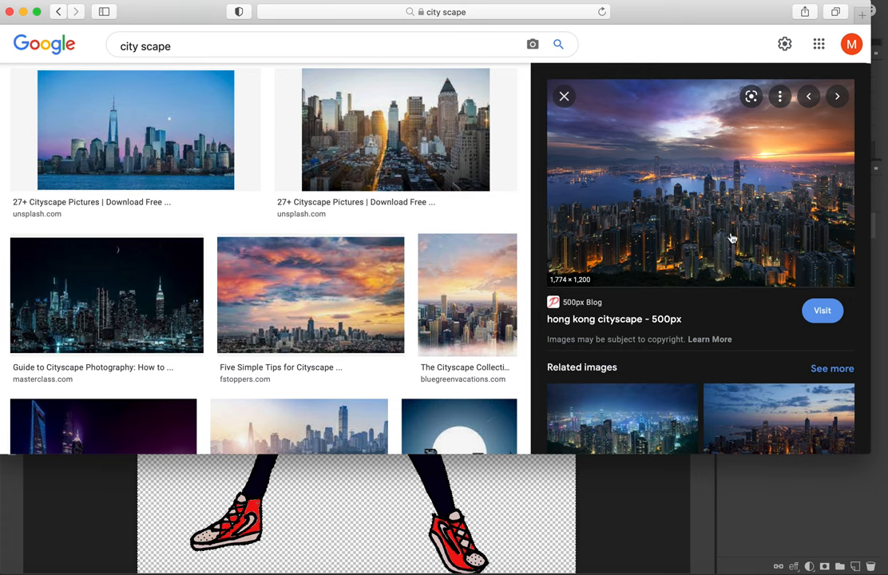
mouse_move(588, 280)
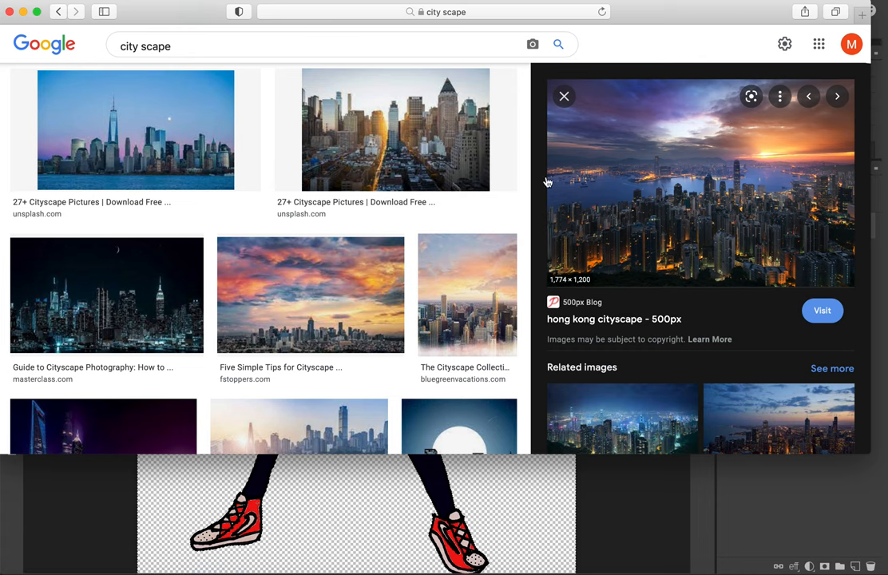
mouse_move(569, 284)
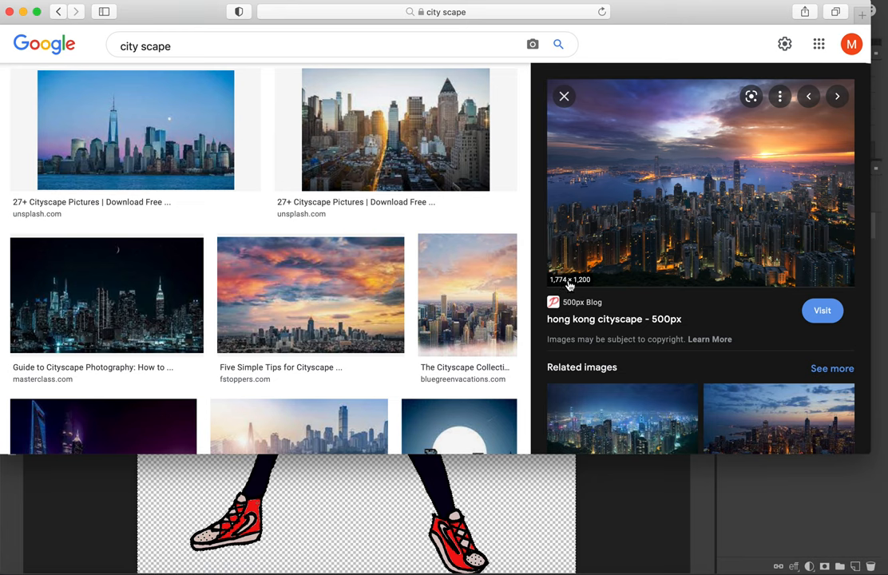
mouse_move(717, 227)
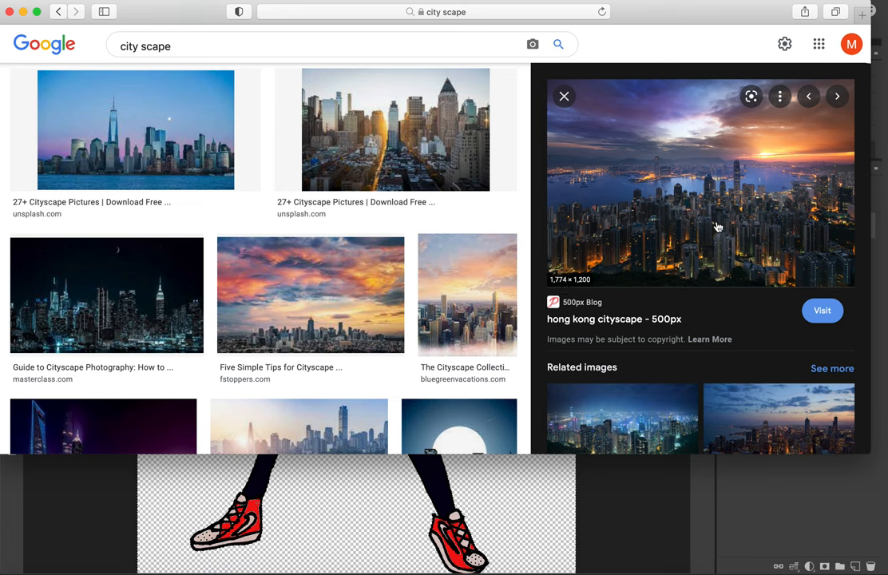
mouse_move(669, 196)
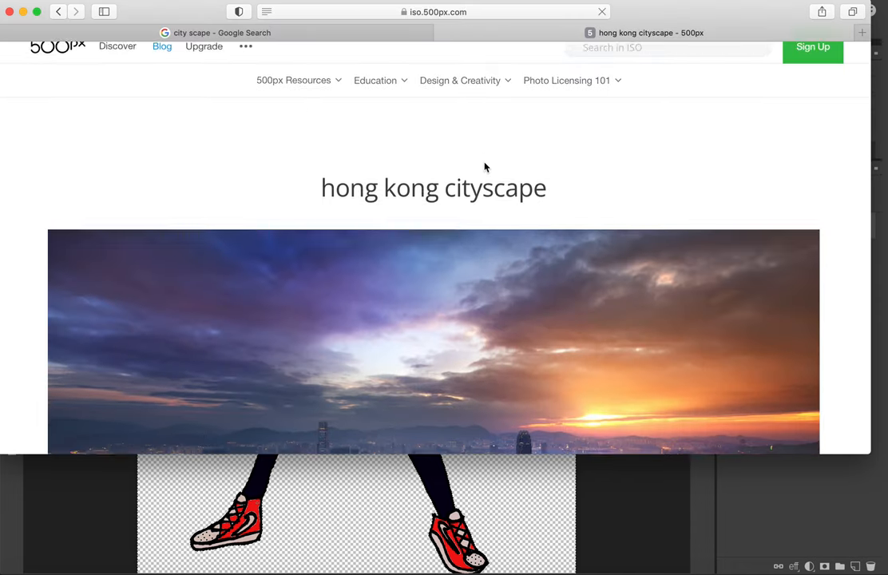
Scroll the cityscape page and return to the Photopea tab with the hero cut-out
scroll(down, 3)
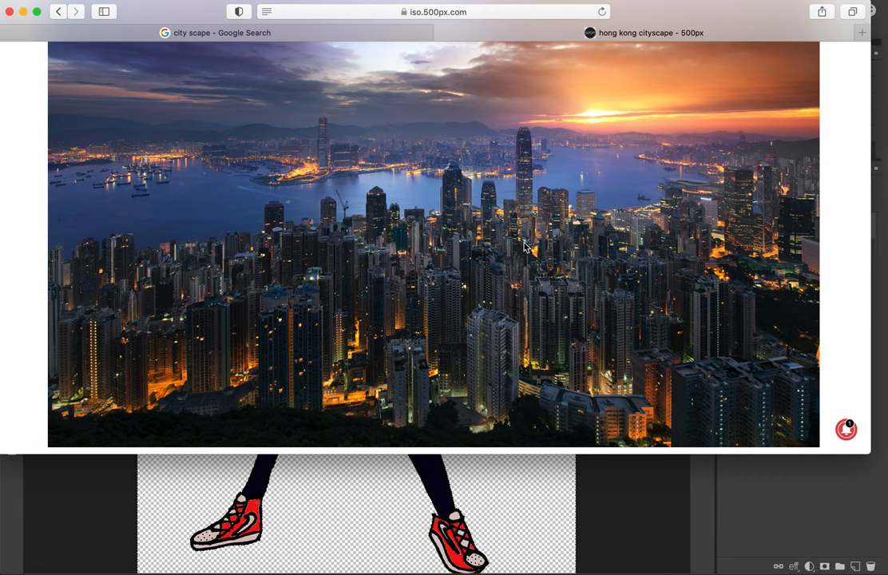
mouse_move(480, 205)
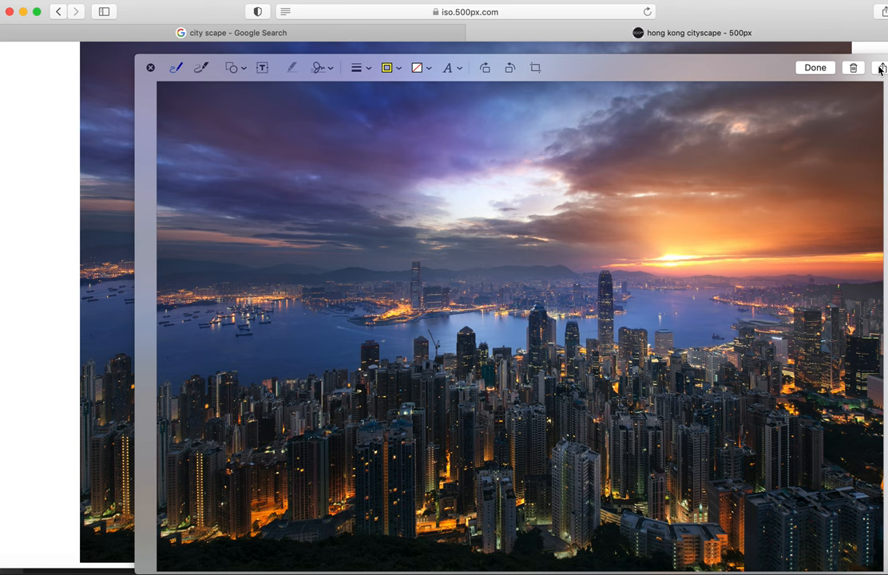
mouse_move(703, 70)
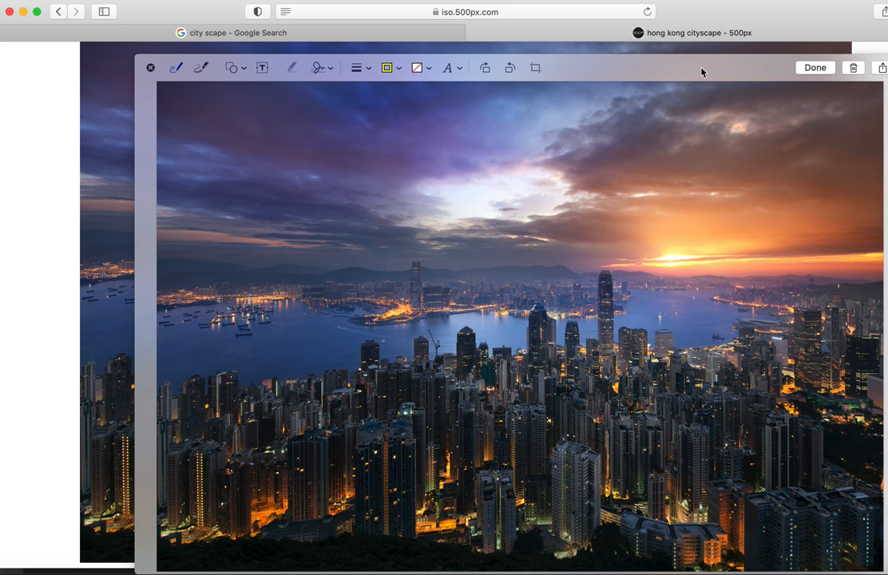
click(814, 67)
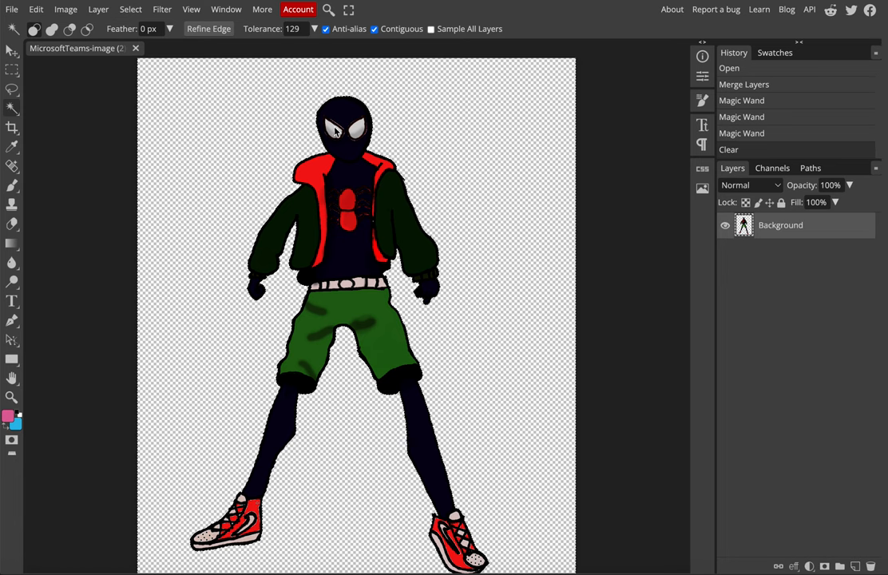
Load the Hong Kong cityscape screenshot from Documents as a second Photopea document
click(10, 10)
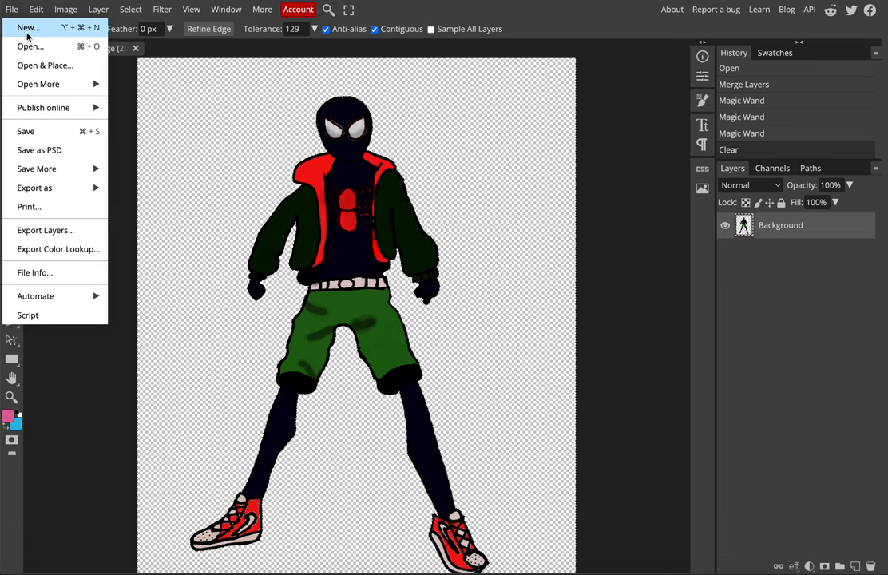
click(26, 45)
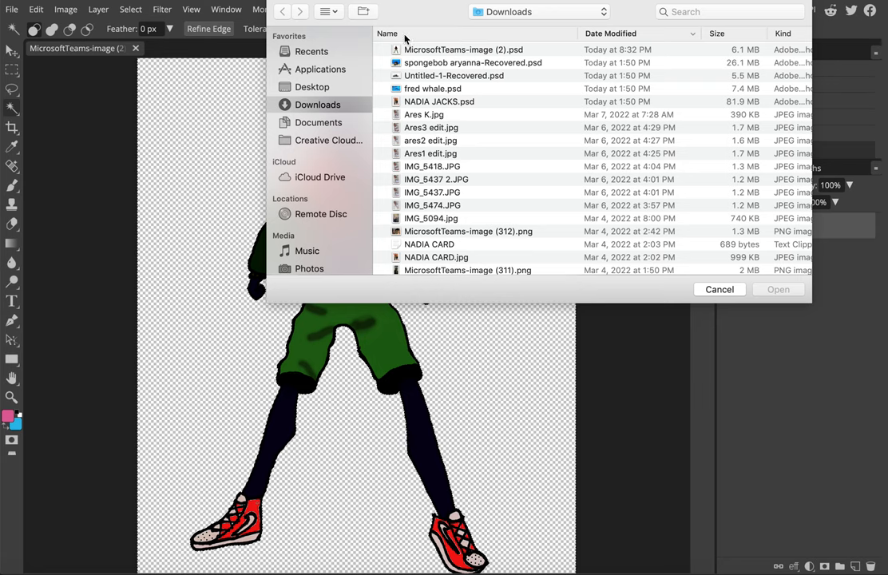
click(319, 121)
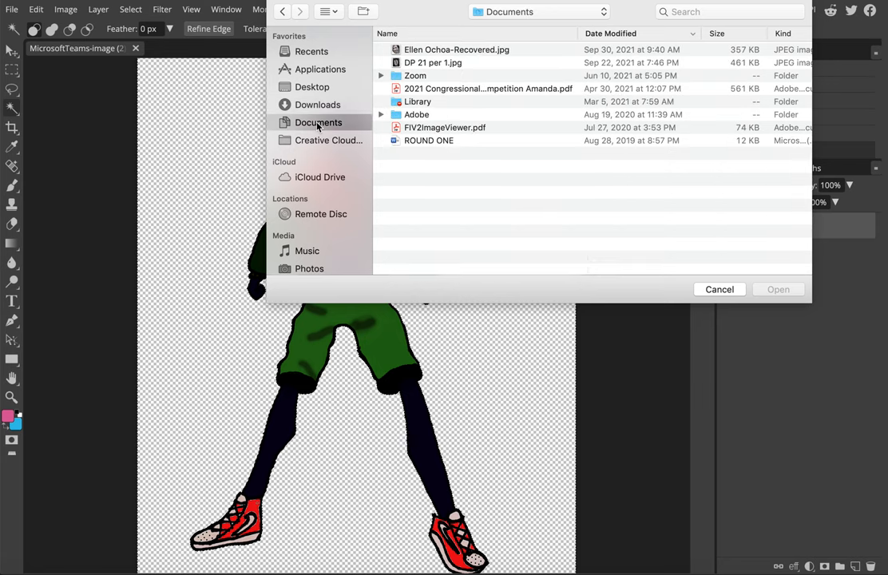
click(312, 86)
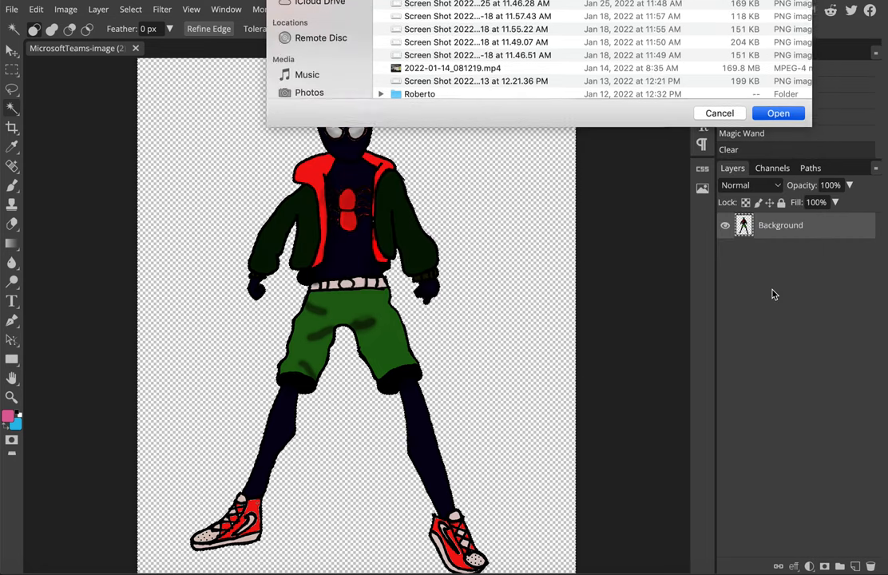
click(777, 112)
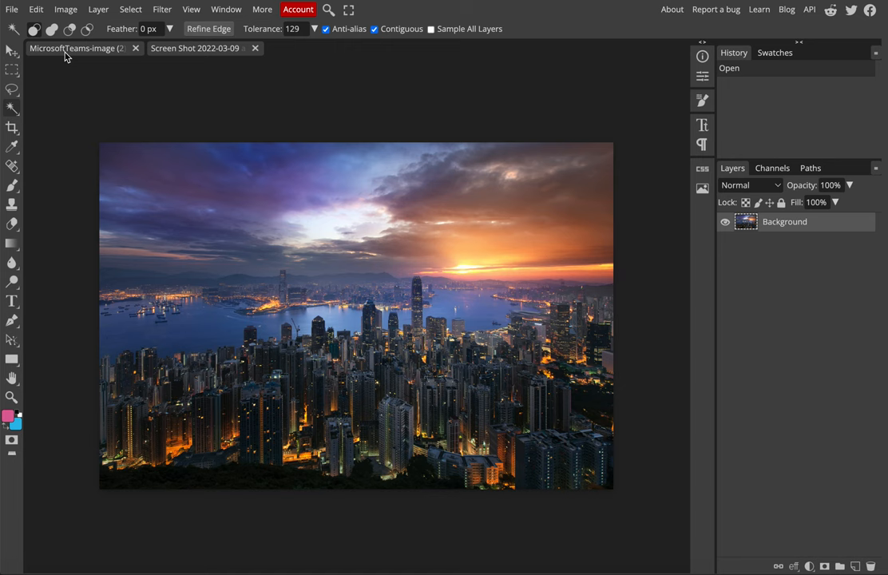
Toggle between the hero cut-out and cityscape document tabs
click(194, 48)
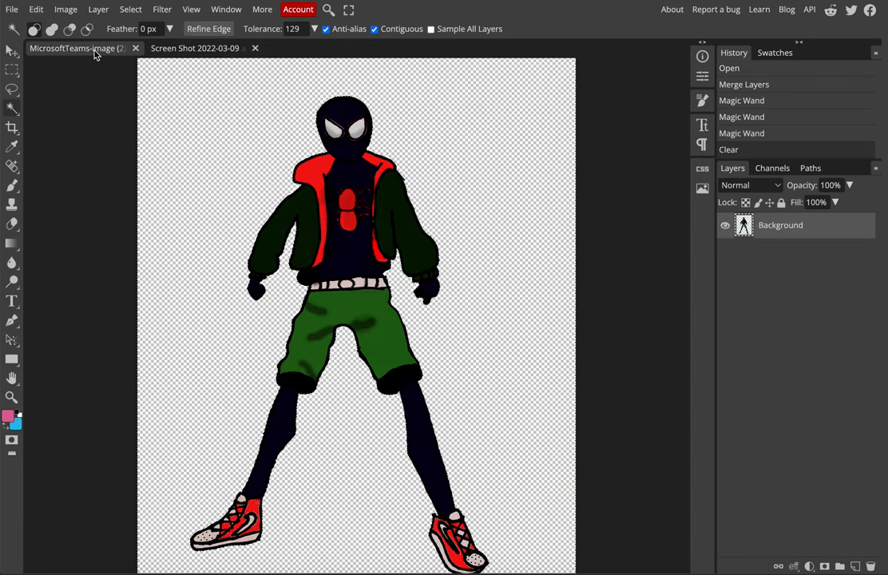
click(197, 48)
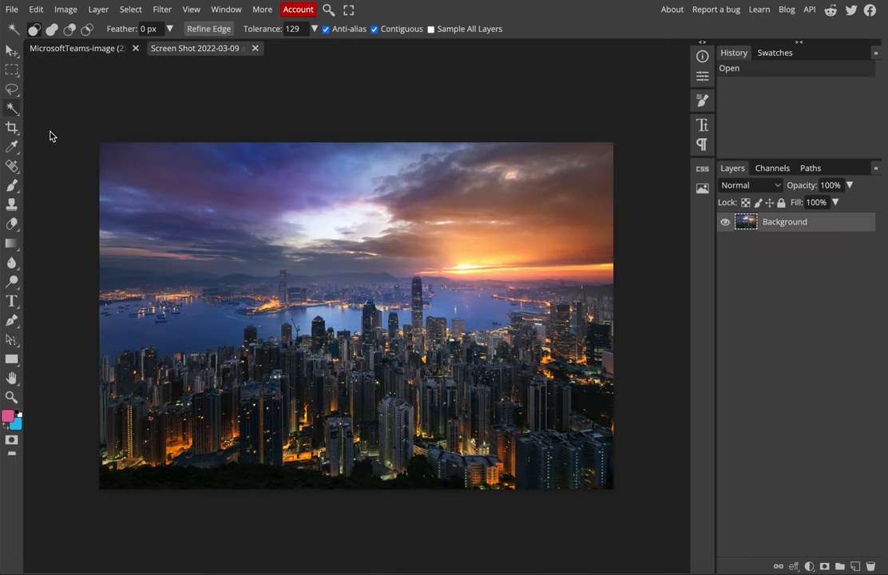
mouse_move(591, 102)
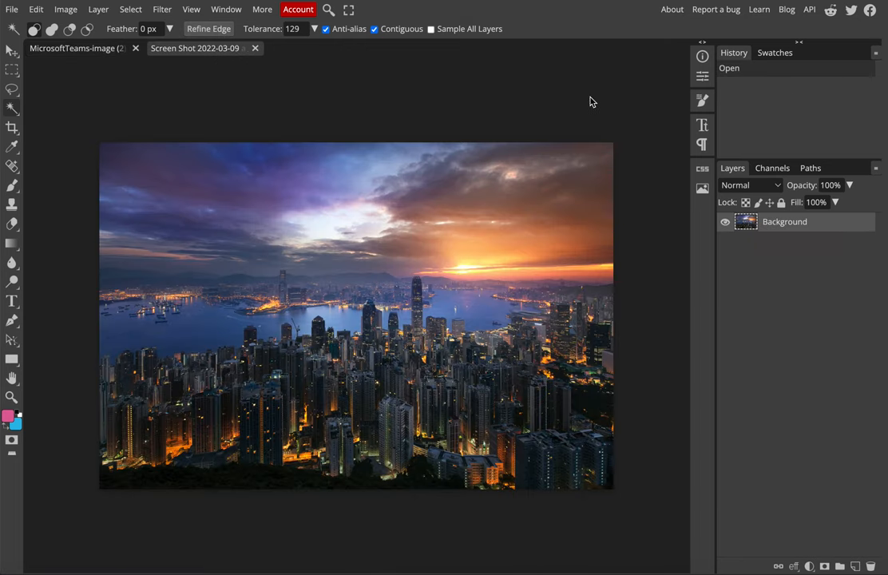
mouse_move(648, 51)
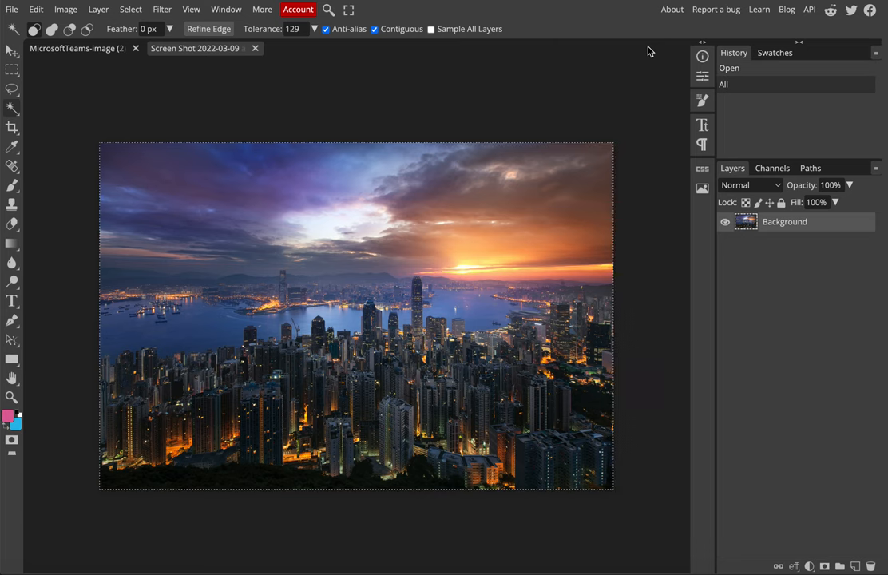
mouse_move(603, 126)
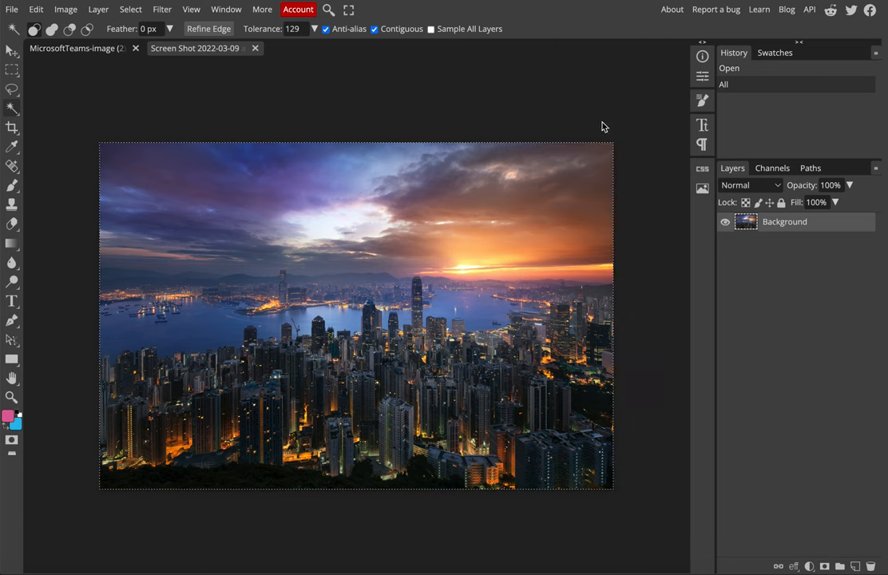
mouse_move(92, 394)
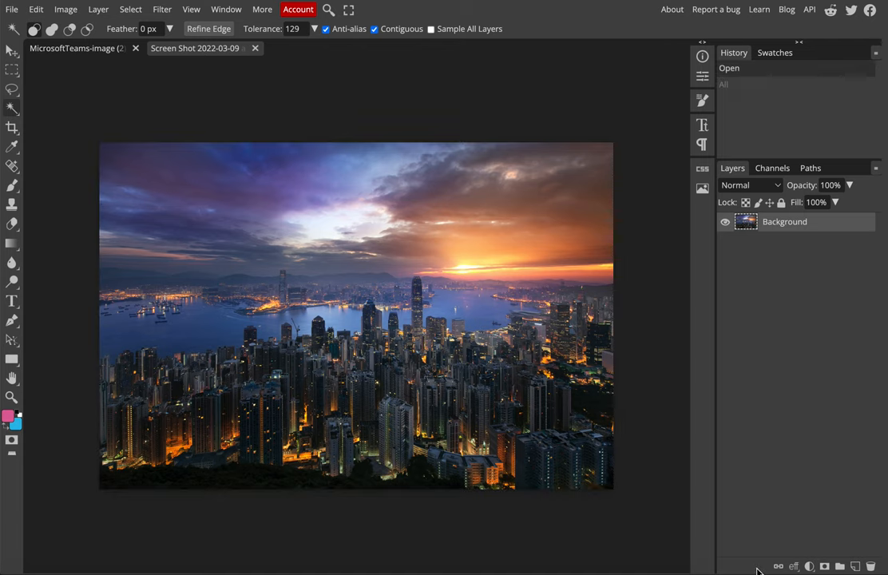
mouse_move(460, 190)
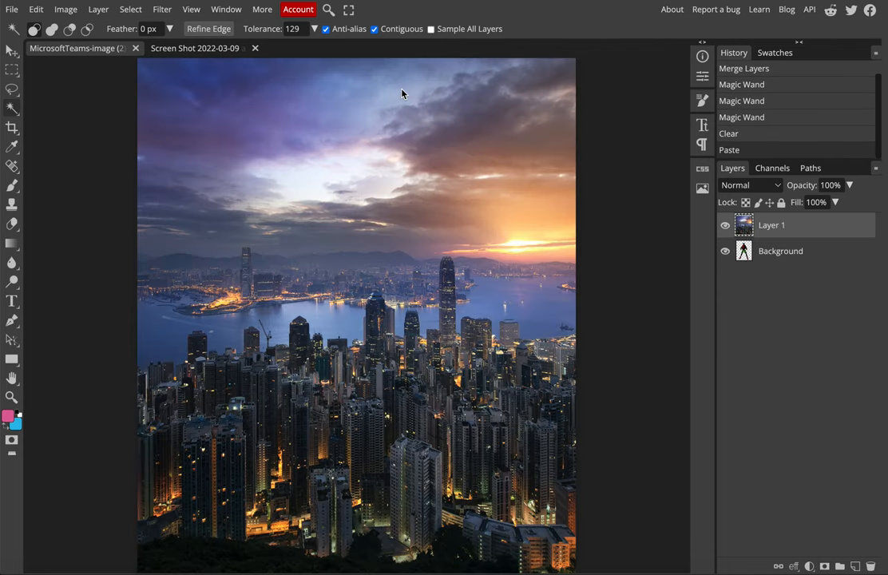
mouse_move(781, 257)
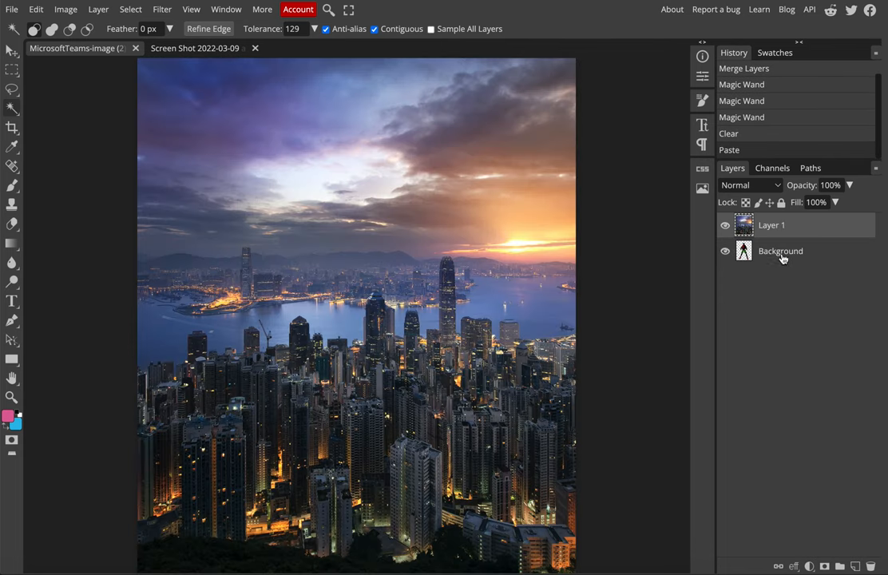
Reorder the hero layer above the pasted cityscape Layer 1
click(770, 223)
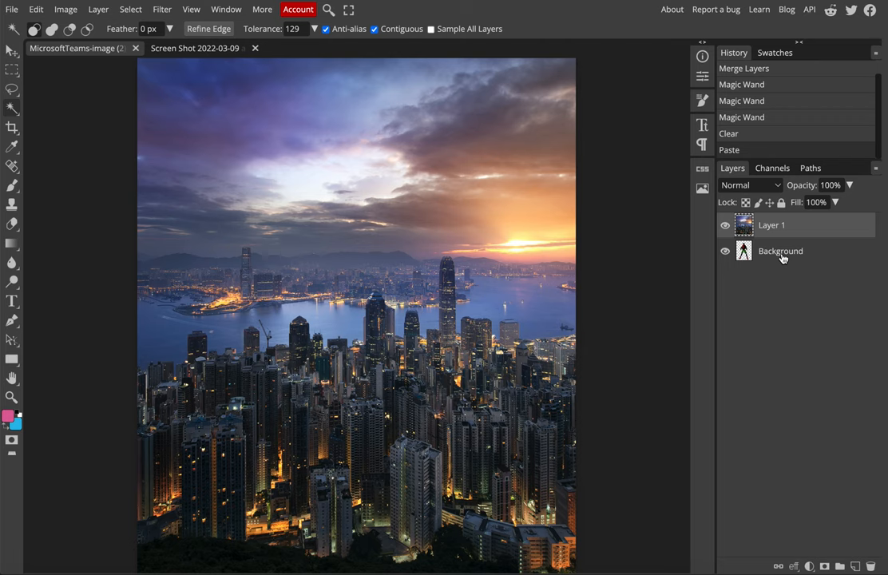
click(724, 223)
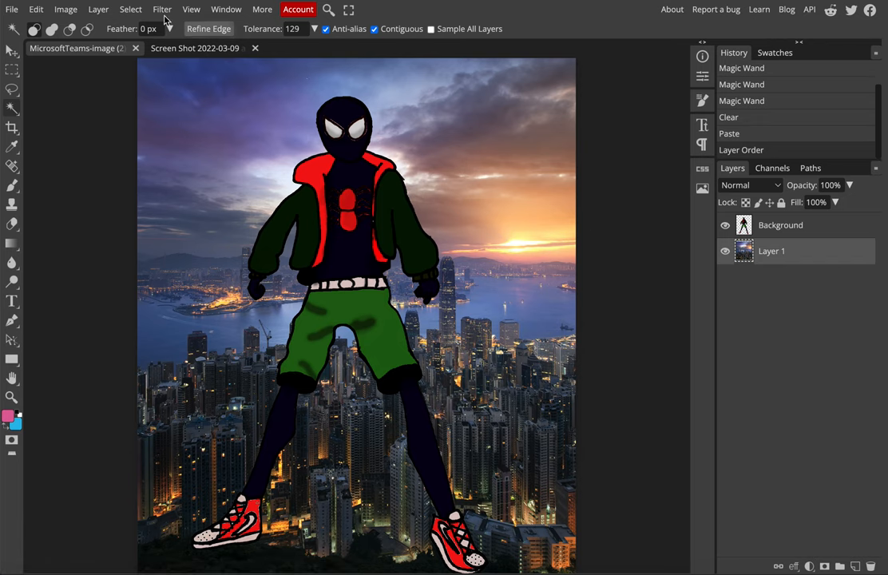
Resize the cityscape Layer 1 with Edit > Transform > Scale and commit it
click(35, 9)
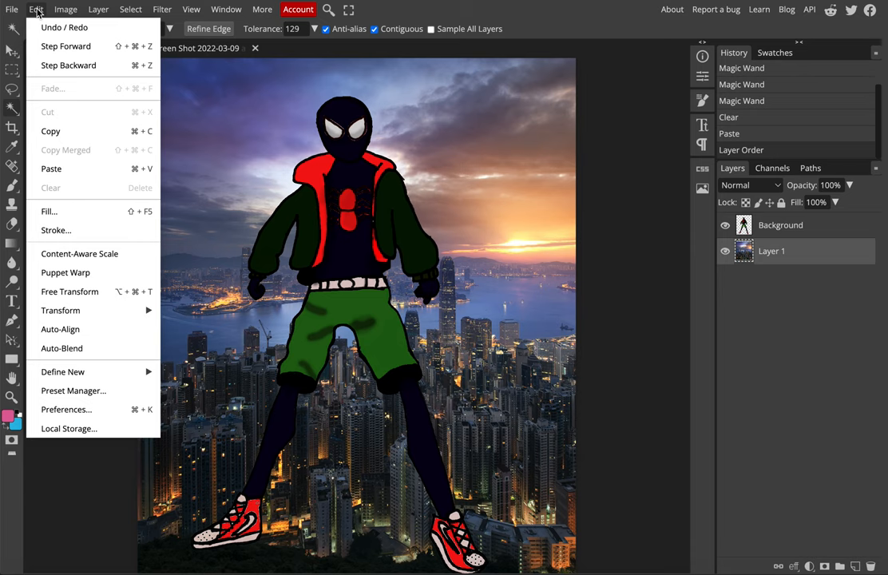
mouse_move(80, 252)
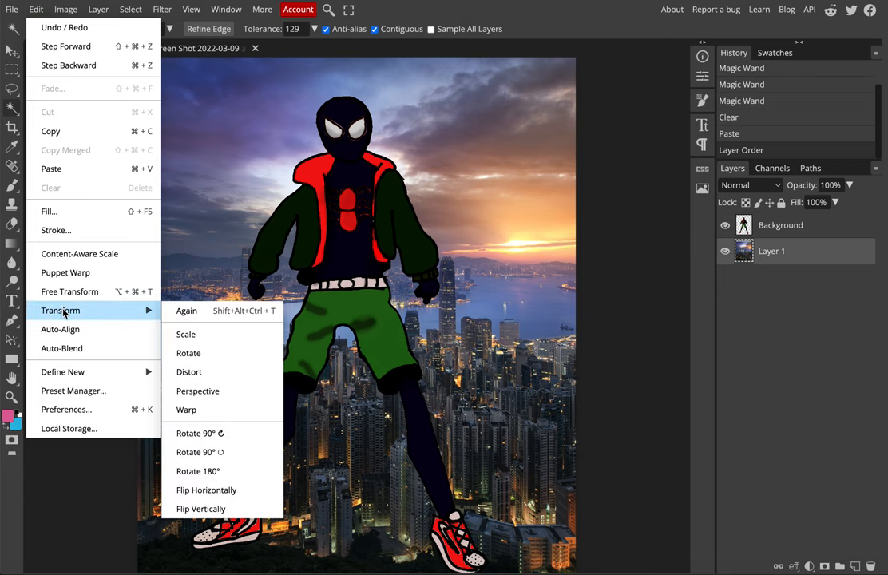
mouse_move(185, 335)
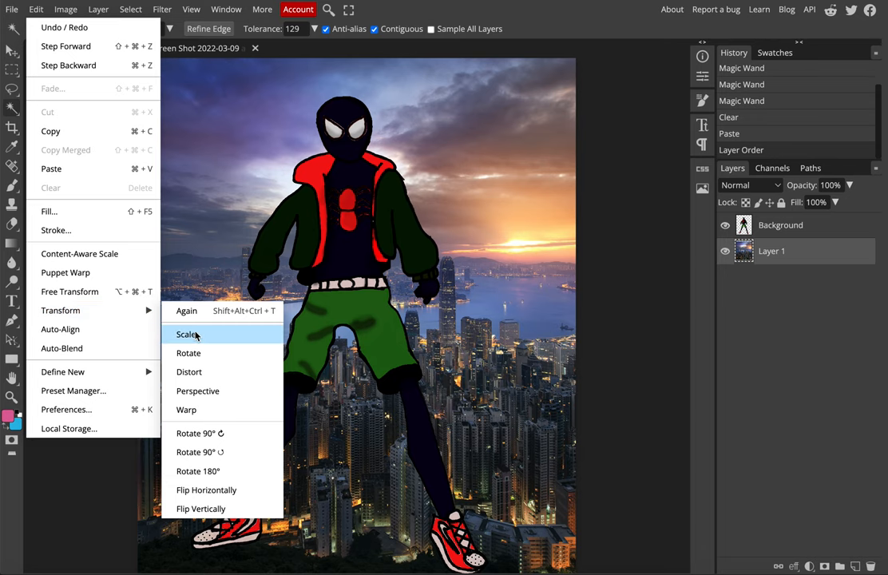
click(187, 335)
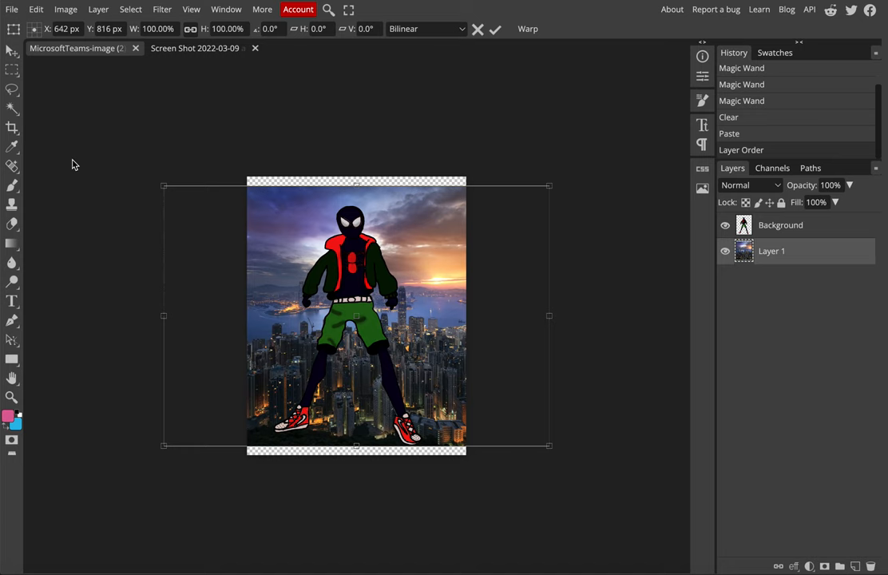
mouse_move(162, 185)
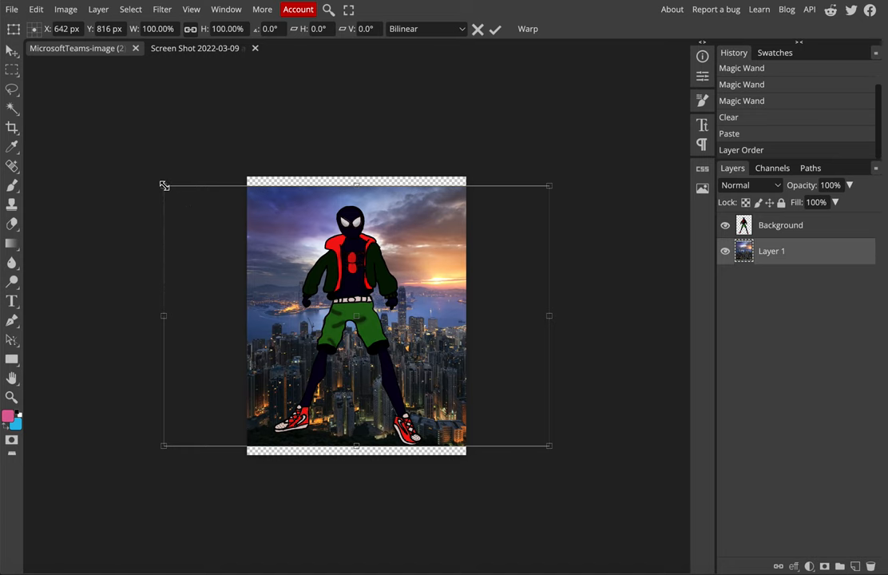
drag(163, 185, 150, 150)
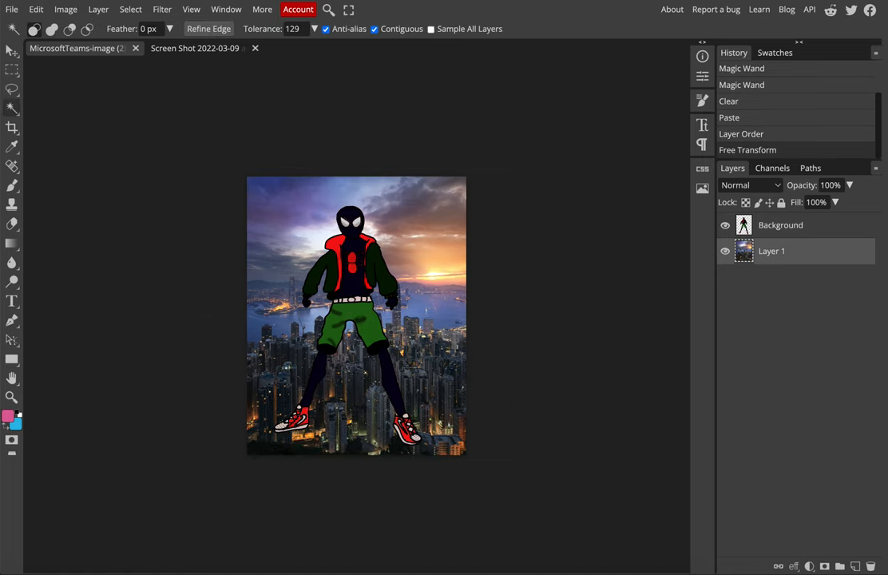
mouse_move(294, 94)
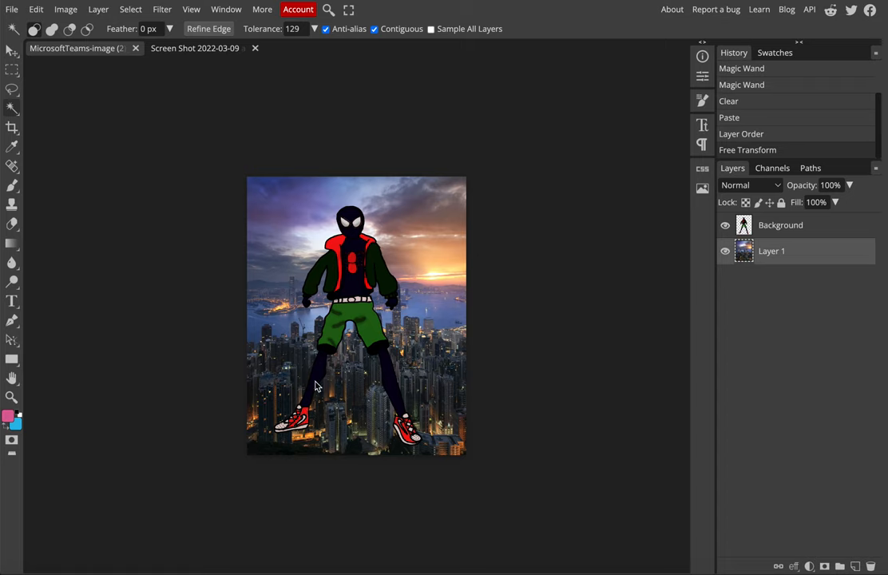
click(779, 223)
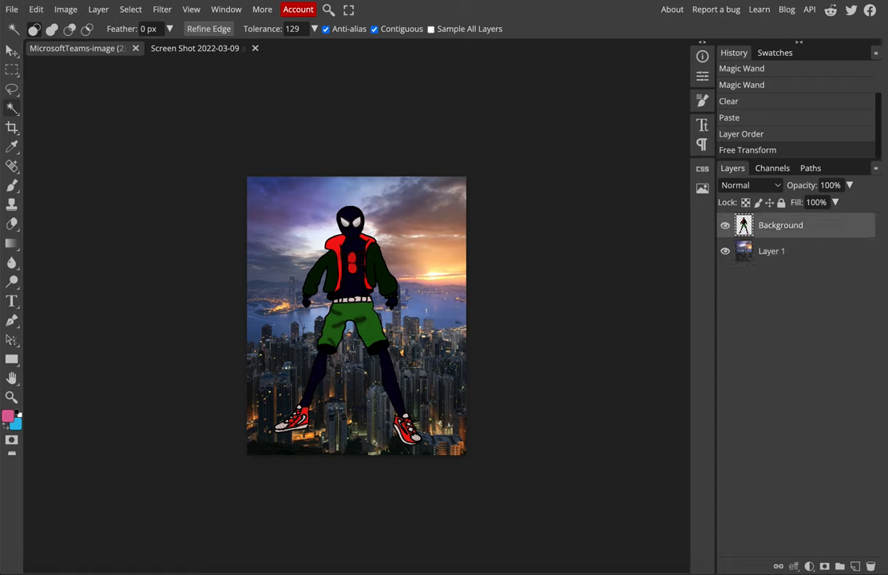
click(33, 9)
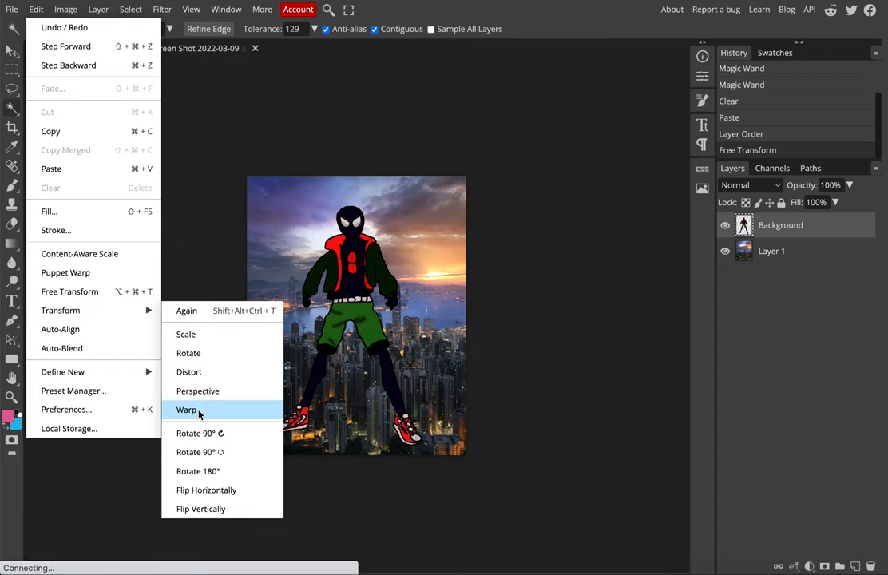
Scale the hero layer down to about 85% in front of the cityscape
click(185, 408)
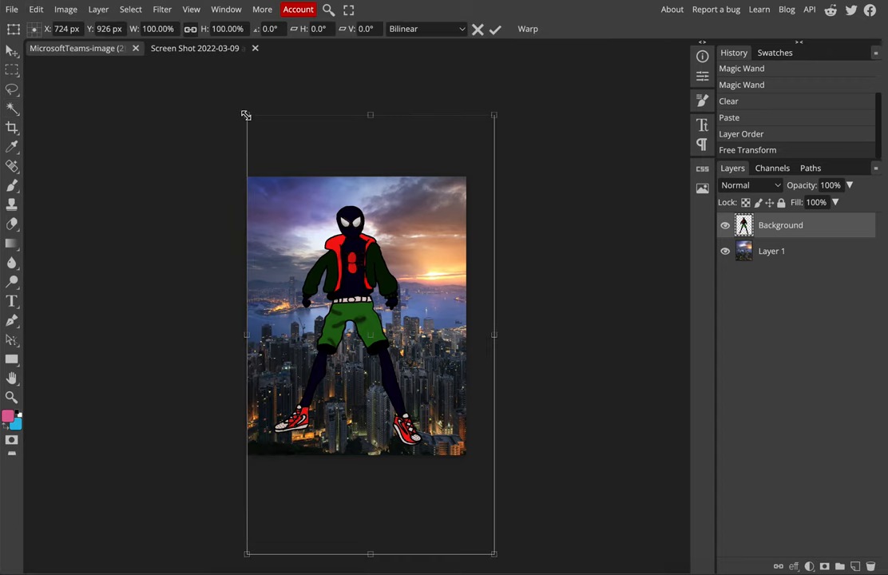
drag(246, 115, 287, 176)
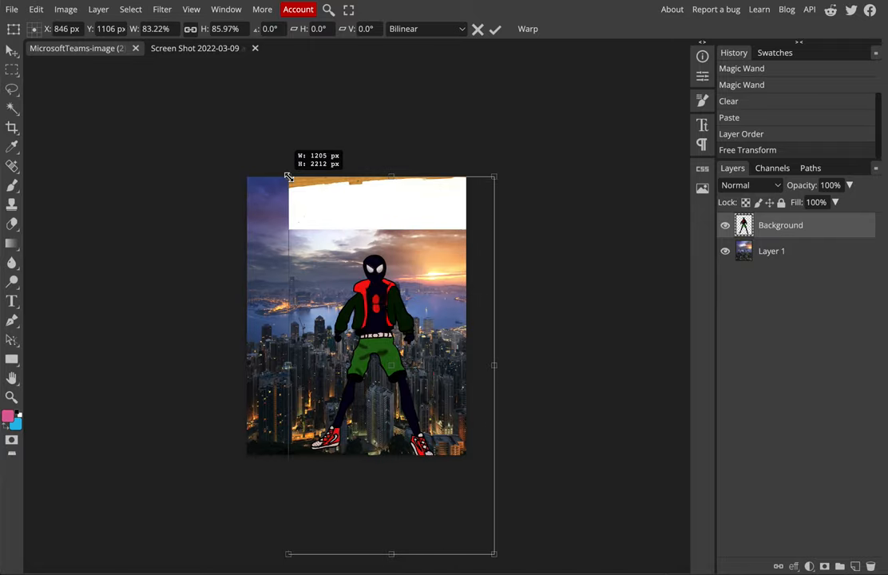
drag(287, 174, 201, 143)
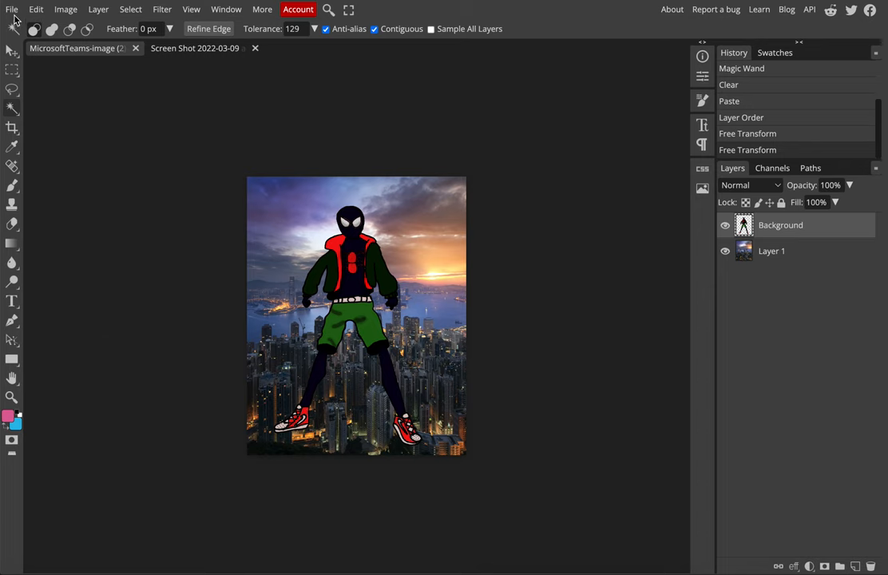
Start a JPG export of the hero-over-Hong-Kong composite via File > Export as
click(11, 9)
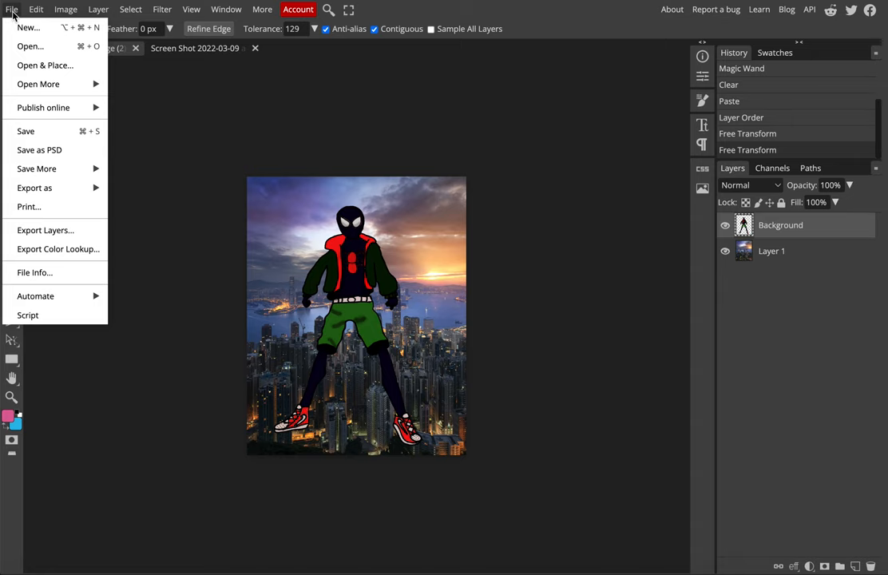
mouse_move(39, 150)
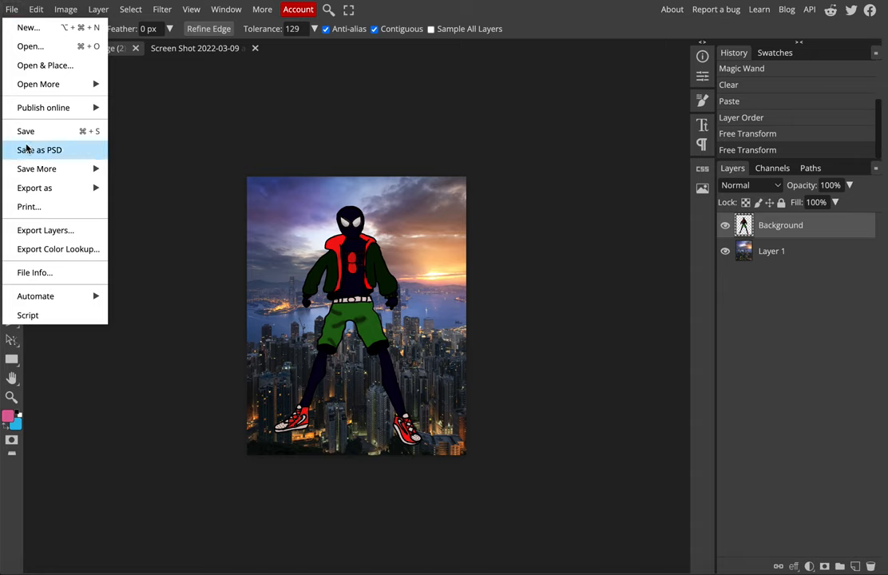
mouse_move(35, 188)
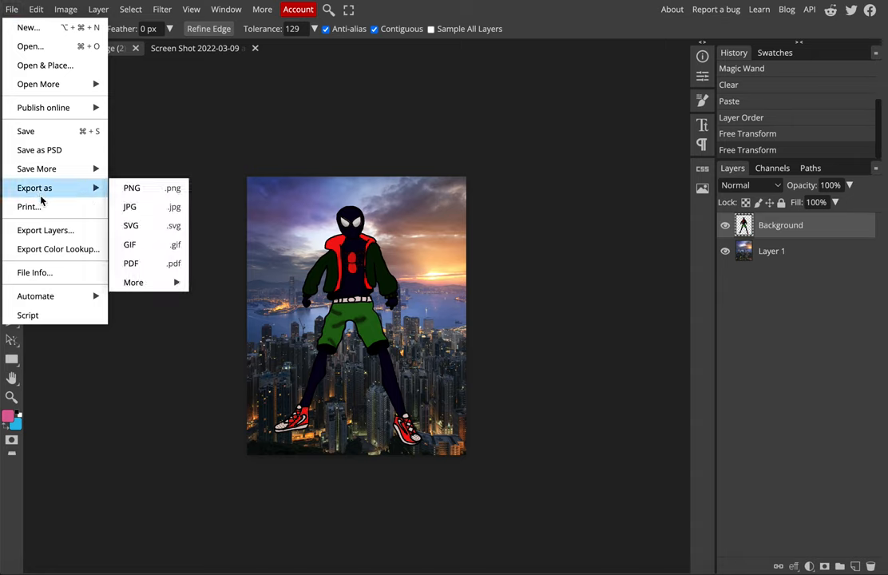
mouse_move(130, 211)
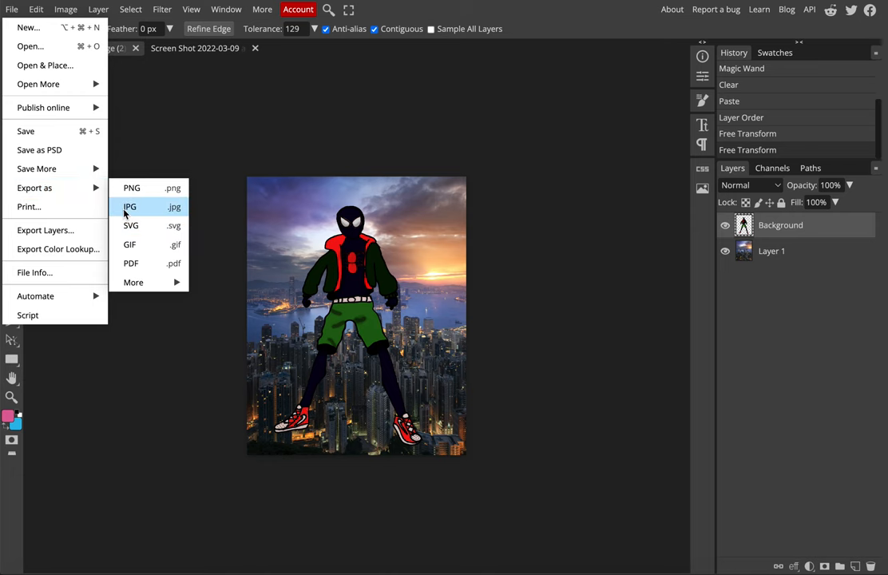
click(129, 208)
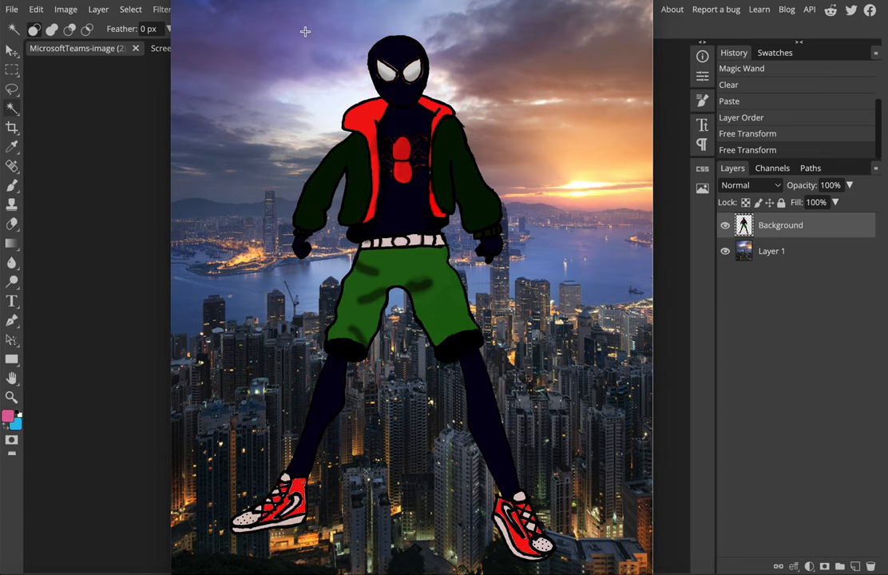
mouse_move(389, 514)
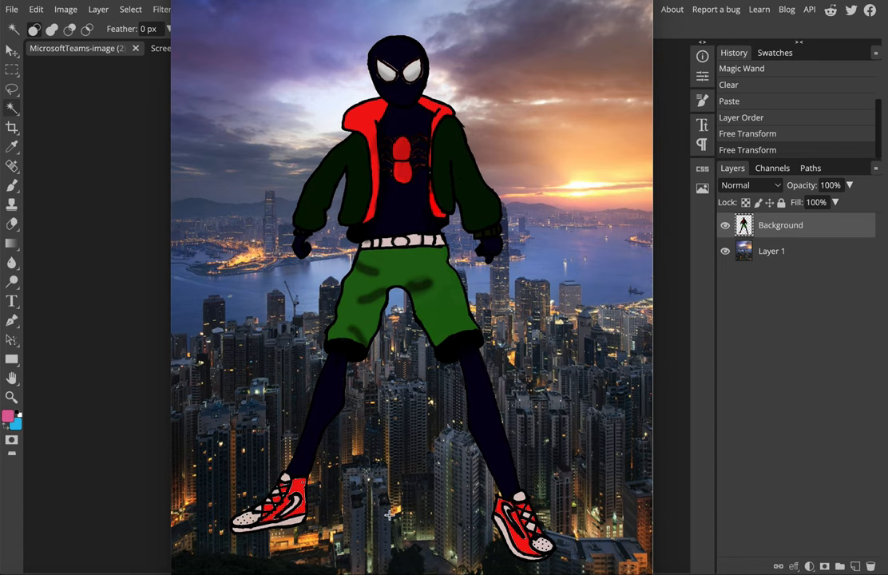
mouse_move(319, 61)
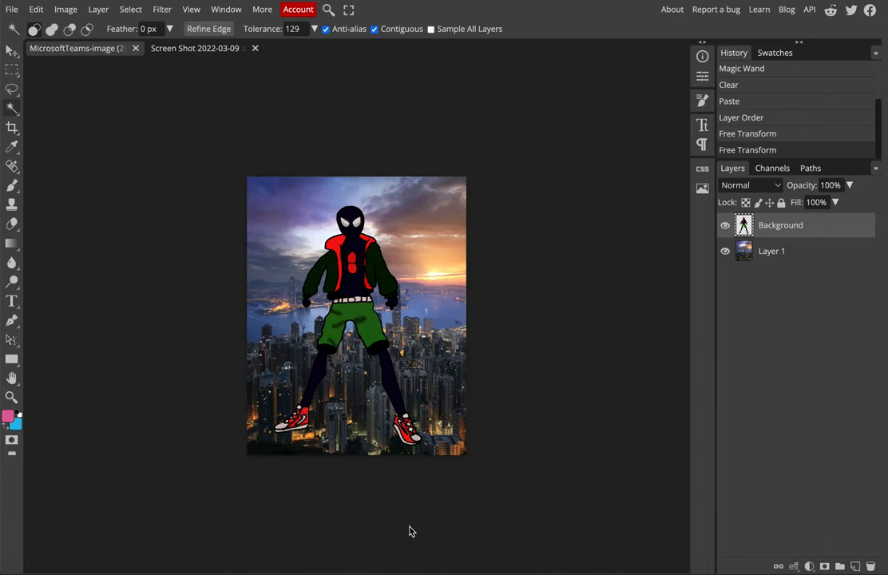
mouse_move(332, 370)
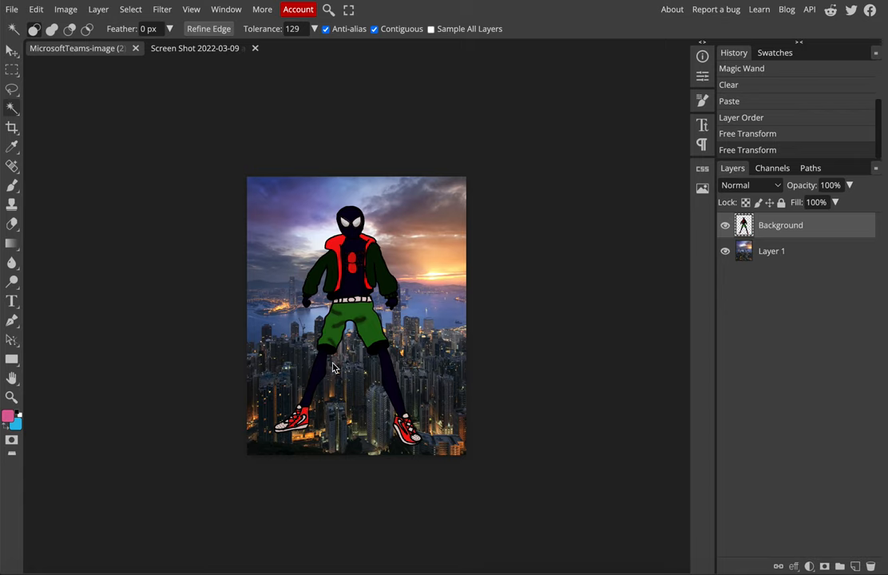
mouse_move(272, 300)
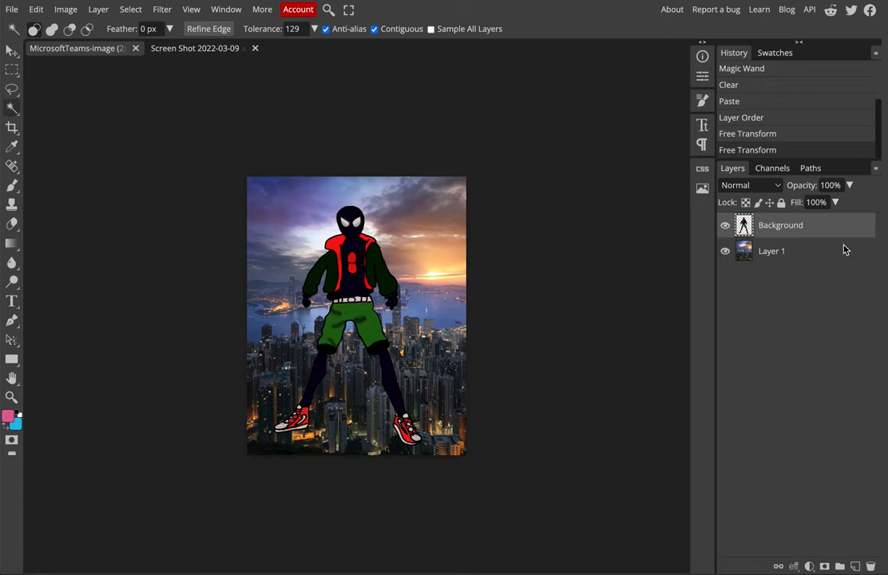
Rename the top superhero layer to 'hero'
click(771, 250)
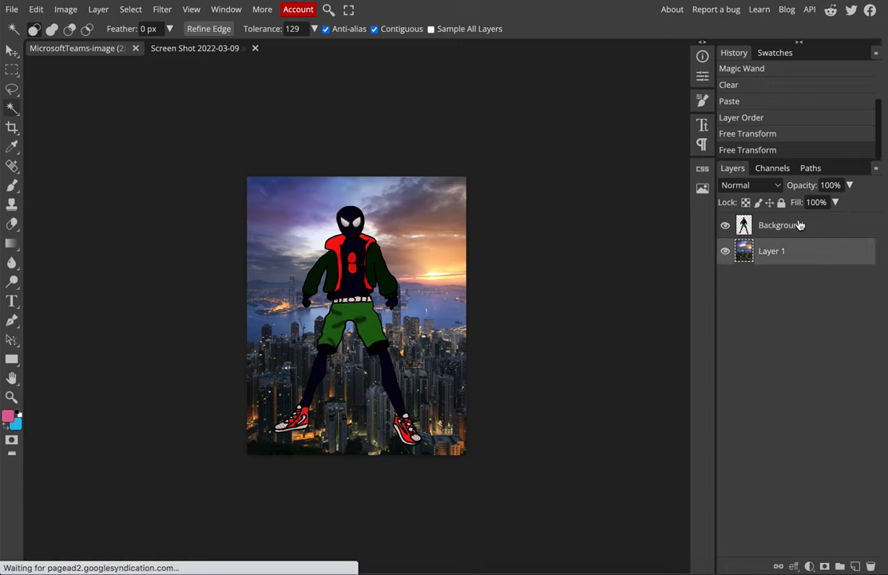
click(779, 223)
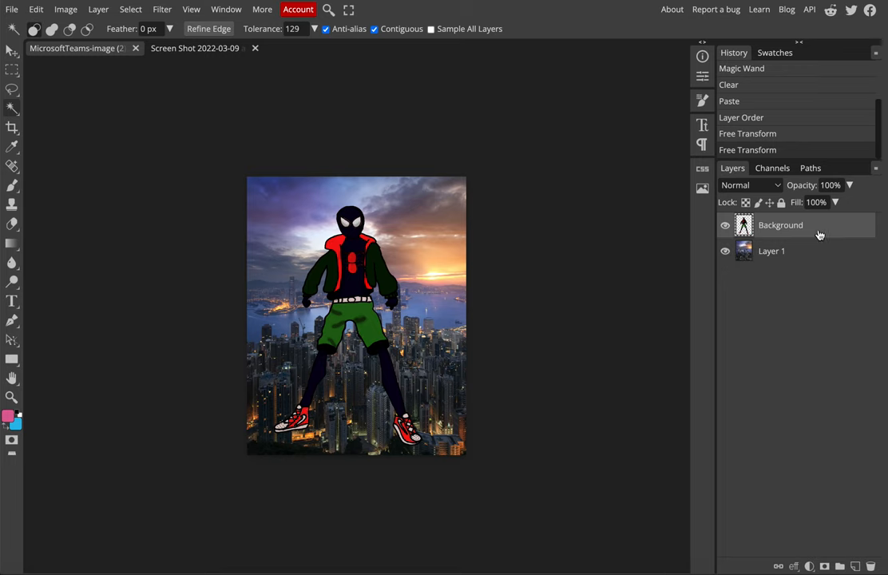
mouse_move(827, 235)
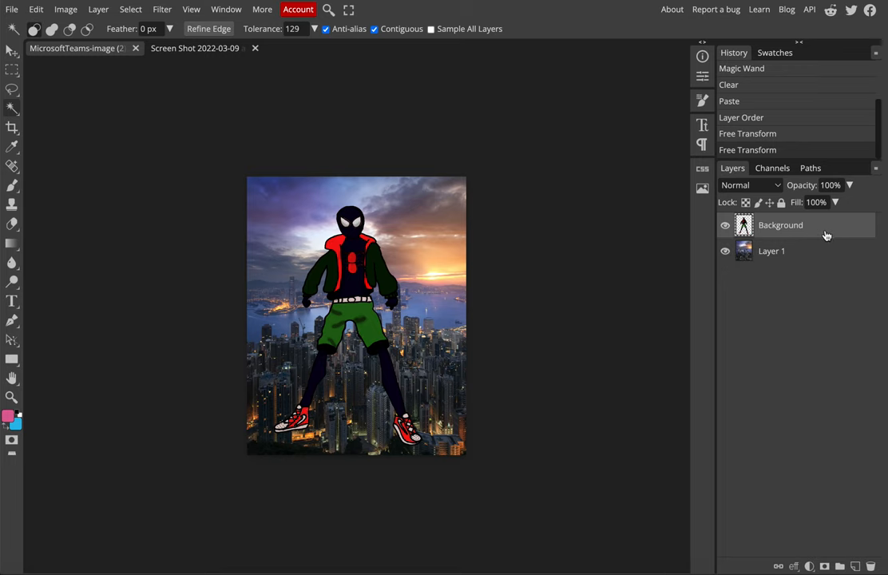
mouse_move(786, 230)
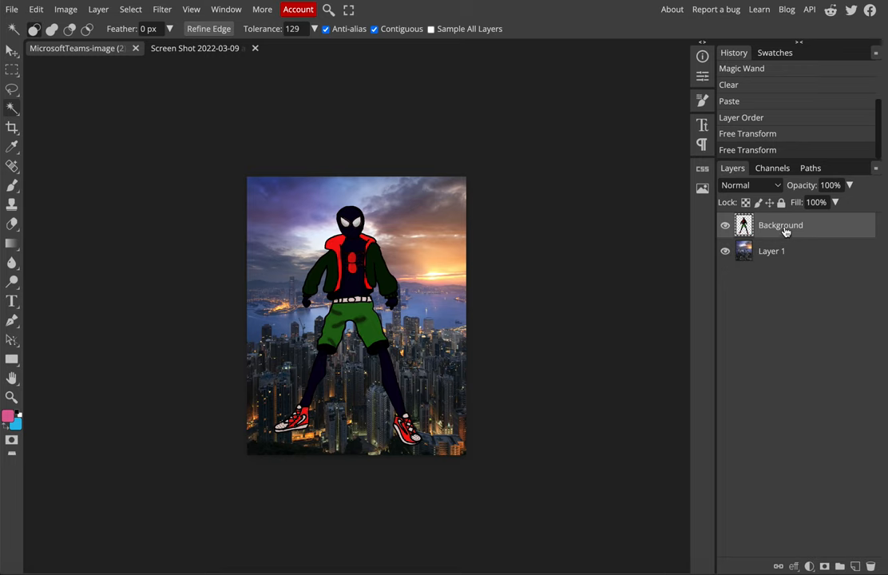
double_click(779, 227)
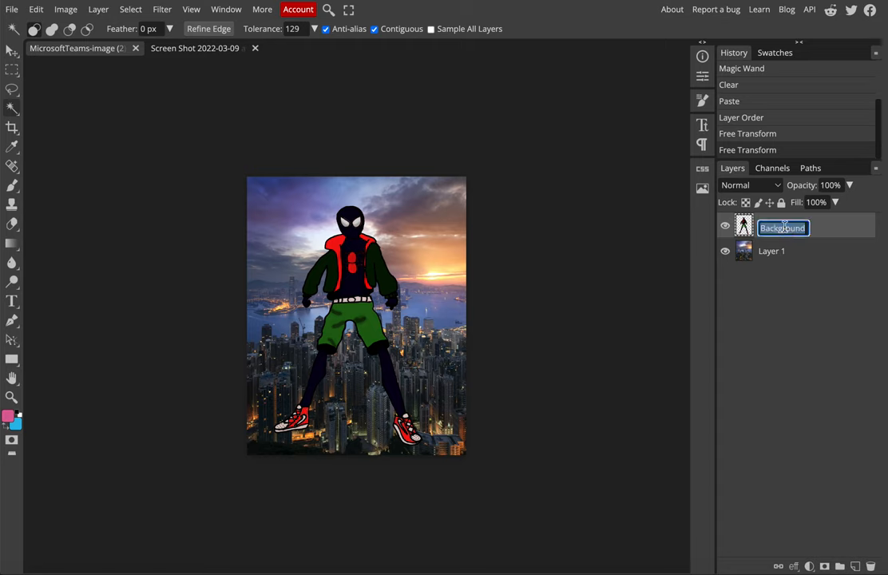
text(her)
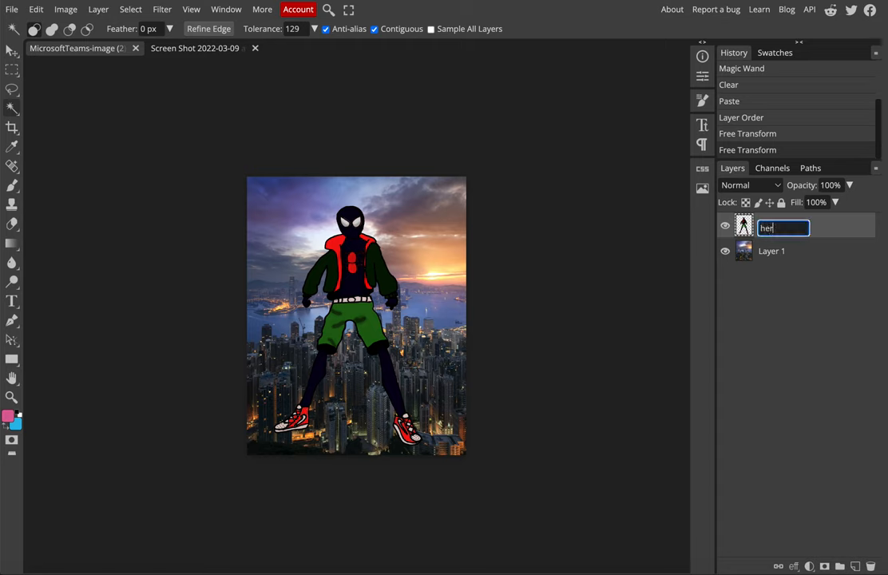
key(Enter)
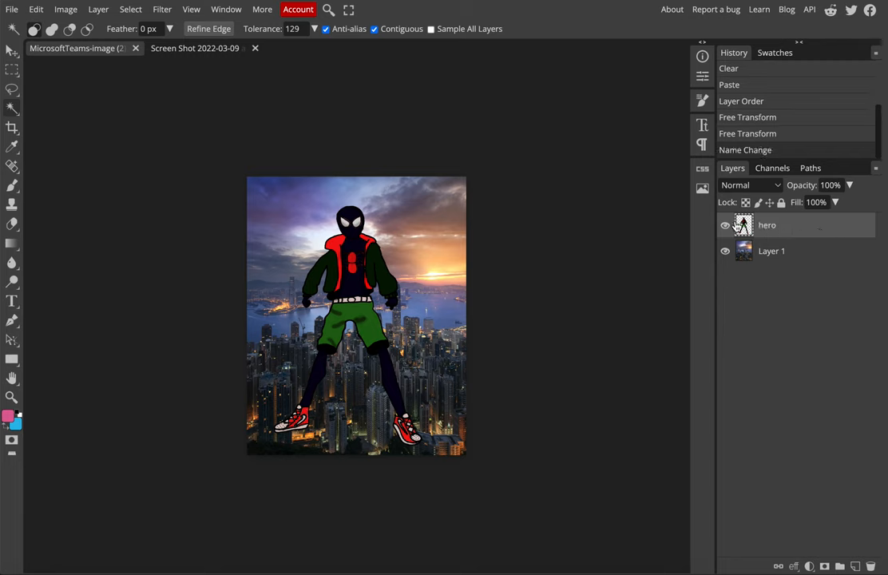
mouse_move(804, 230)
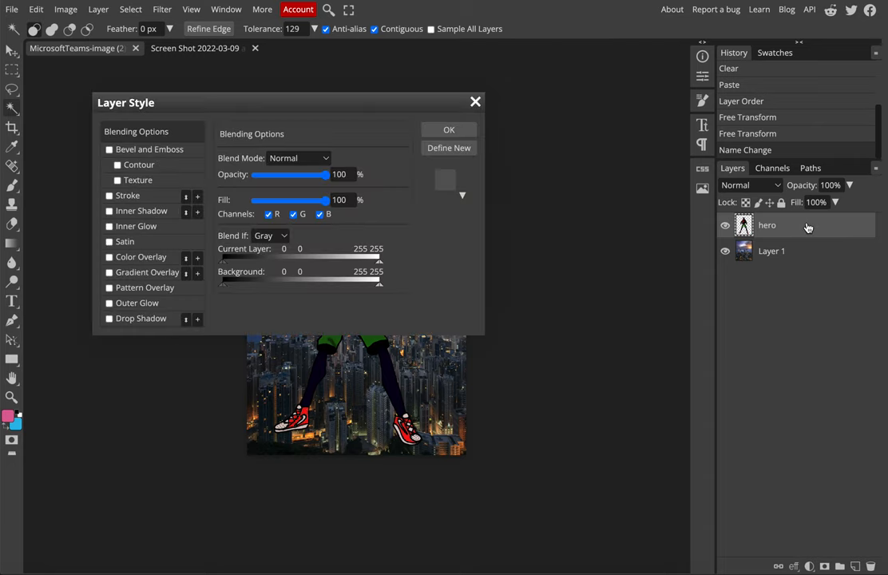
mouse_move(327, 107)
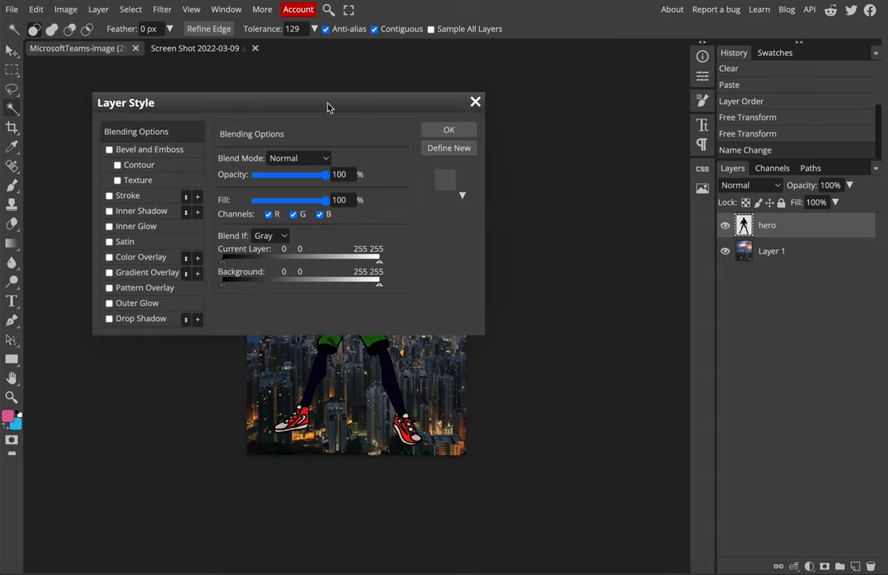
Move the Layer Style dialog aside so the hero stays visible on the canvas
drag(326, 102, 511, 102)
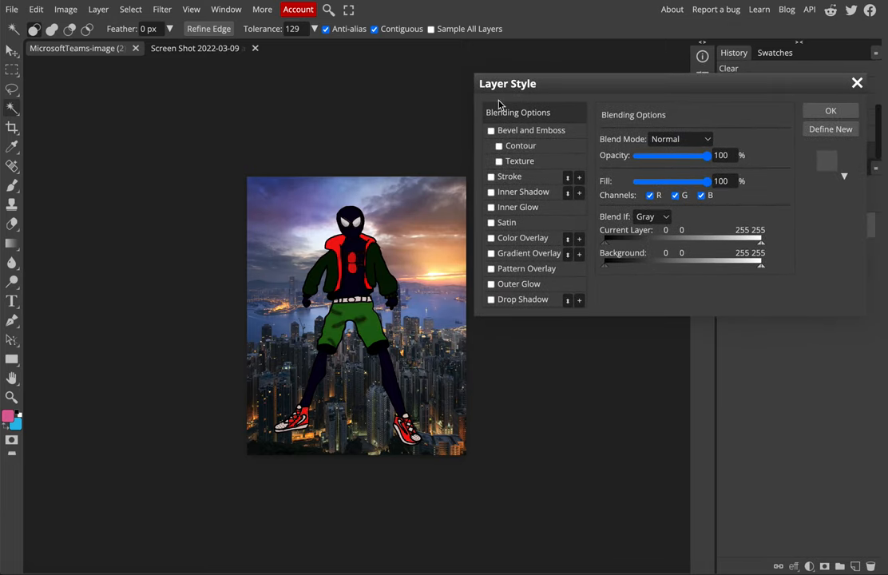
mouse_move(494, 159)
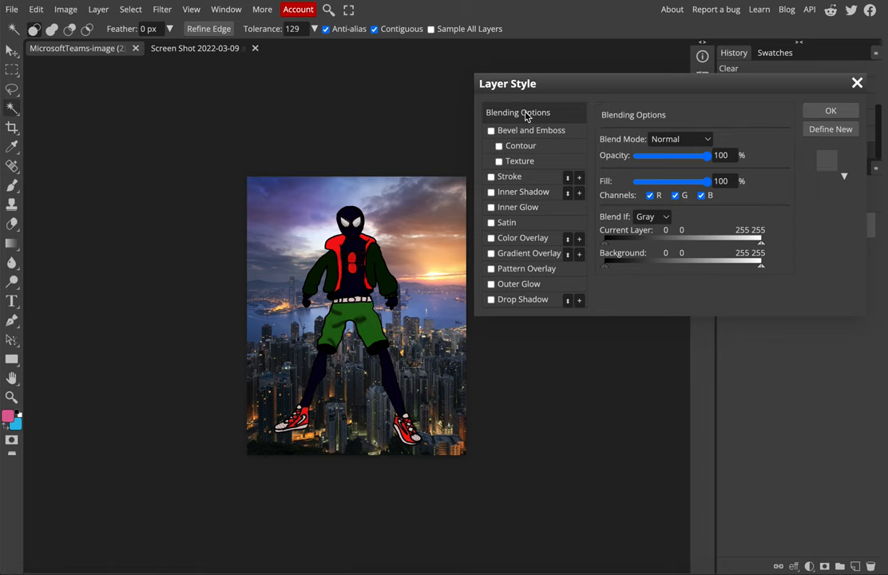
mouse_move(503, 238)
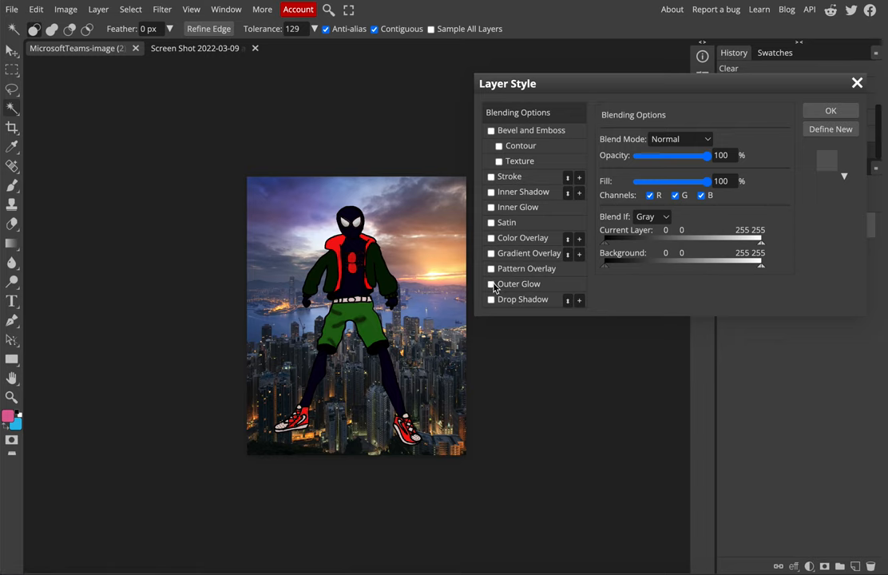
Enable an outer glow on the hero layer and settle its size at 76 px
click(492, 284)
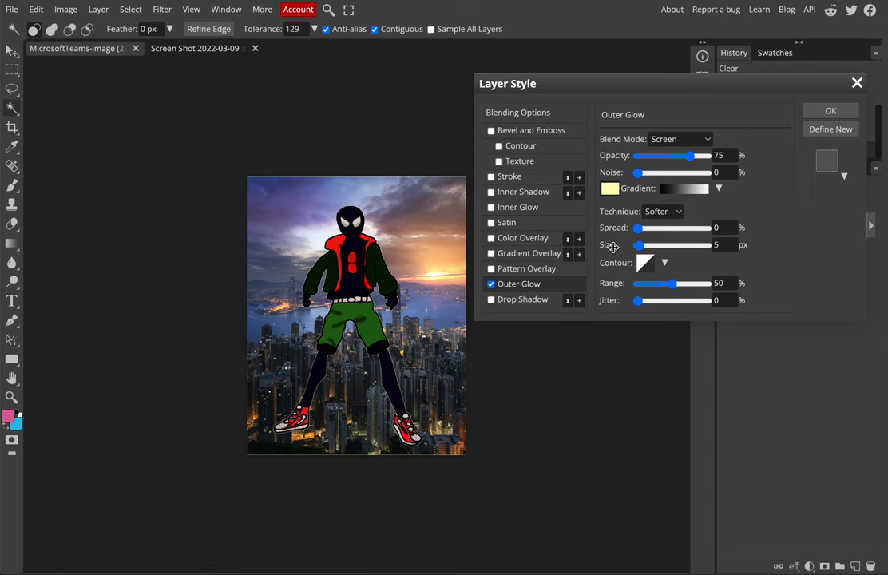
drag(639, 246, 663, 246)
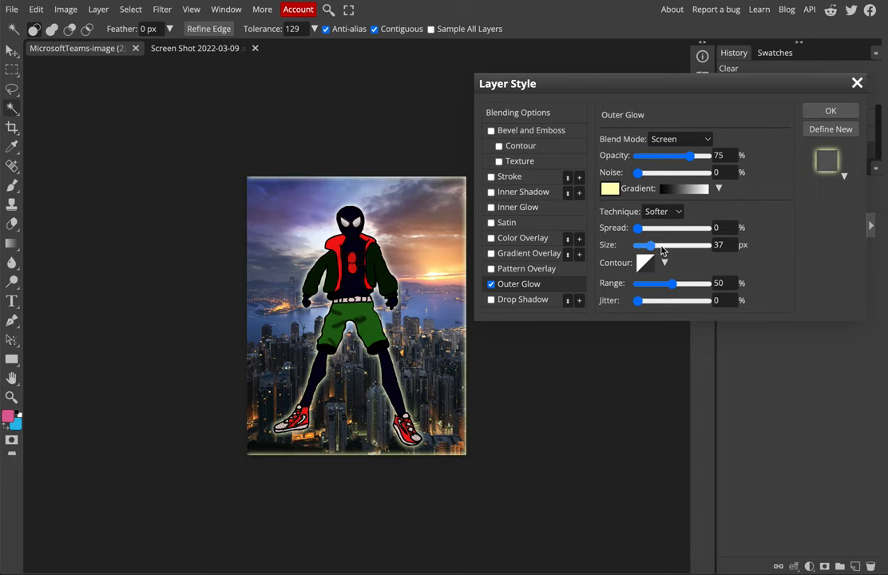
drag(647, 246, 677, 246)
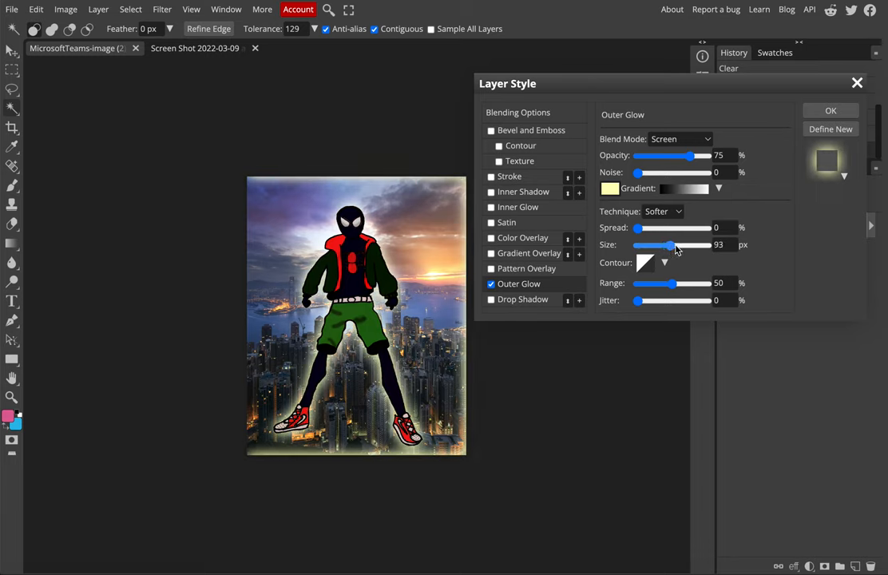
drag(671, 244, 679, 245)
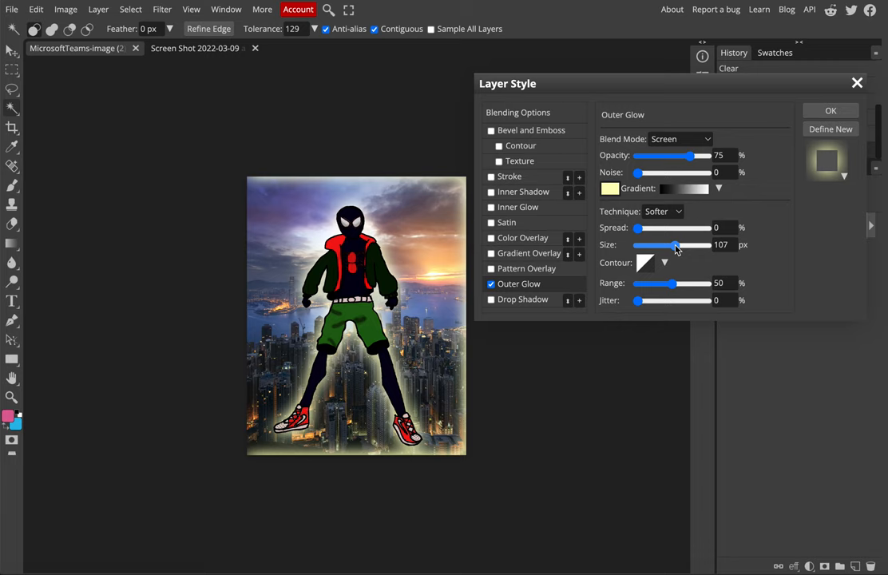
drag(677, 244, 653, 245)
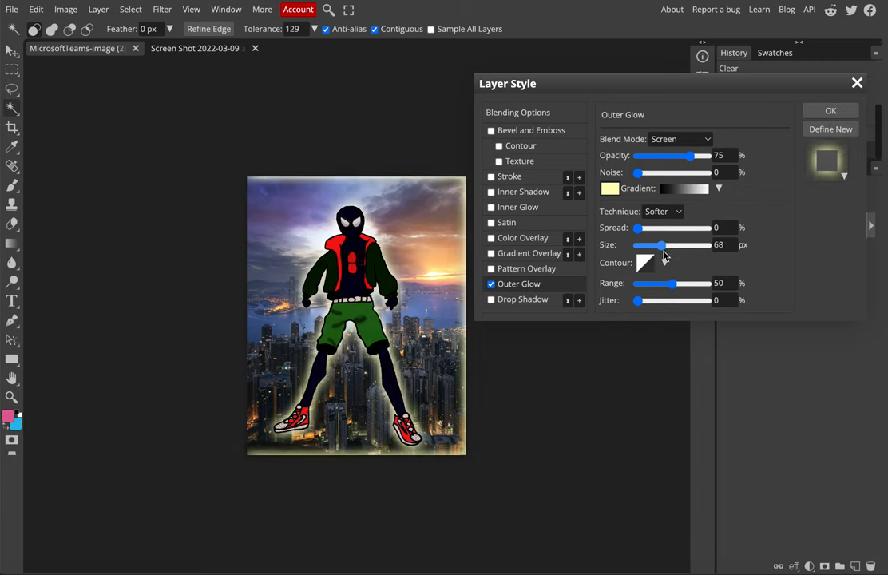
drag(650, 245, 664, 246)
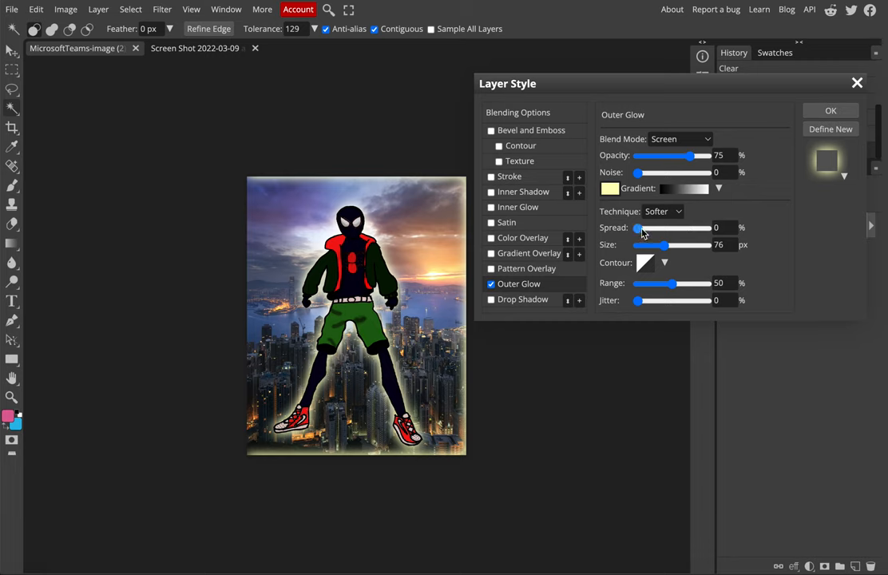
Test a wider glow spread, then return the spread to 0%
drag(637, 227, 678, 226)
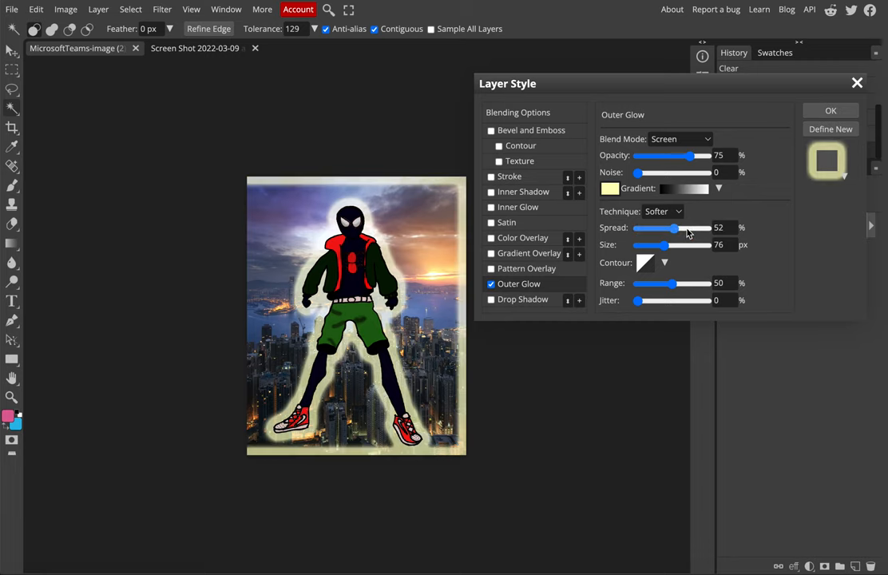
drag(674, 226, 692, 227)
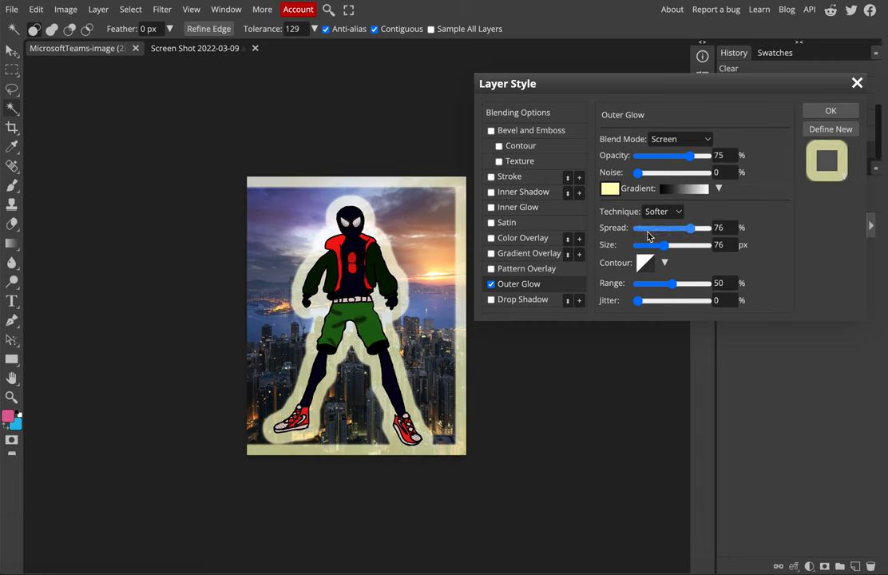
drag(689, 226, 636, 227)
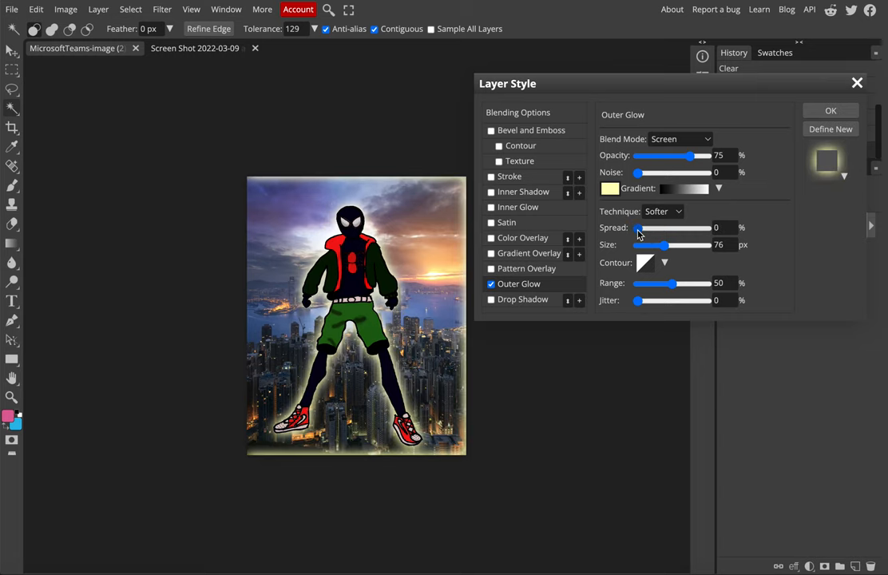
mouse_move(715, 428)
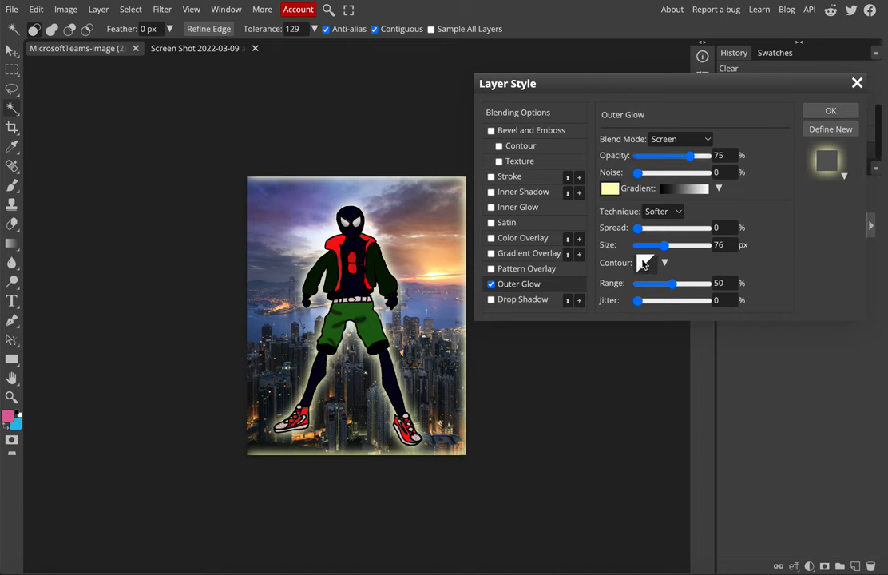
Change the outer glow colour to a deep blue-purple in the Color Picker
click(610, 188)
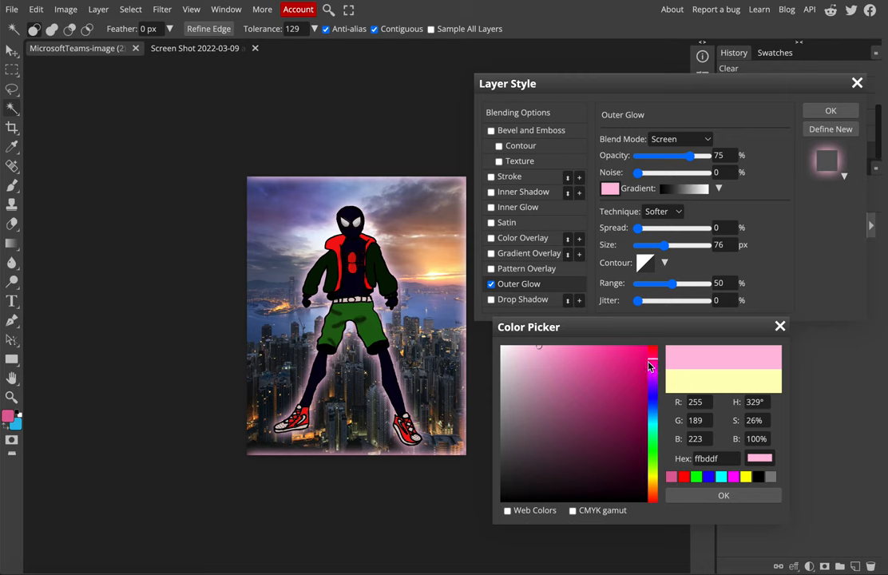
drag(651, 367, 651, 424)
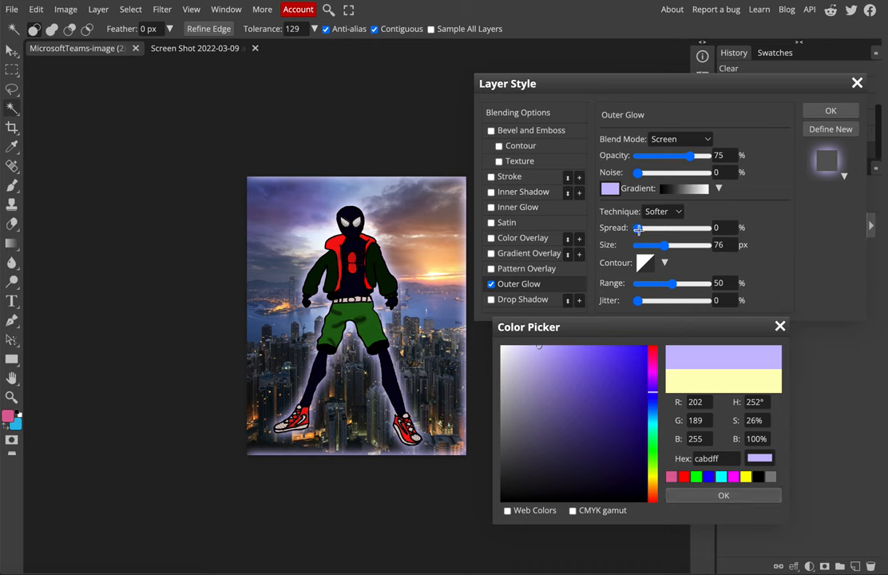
click(537, 500)
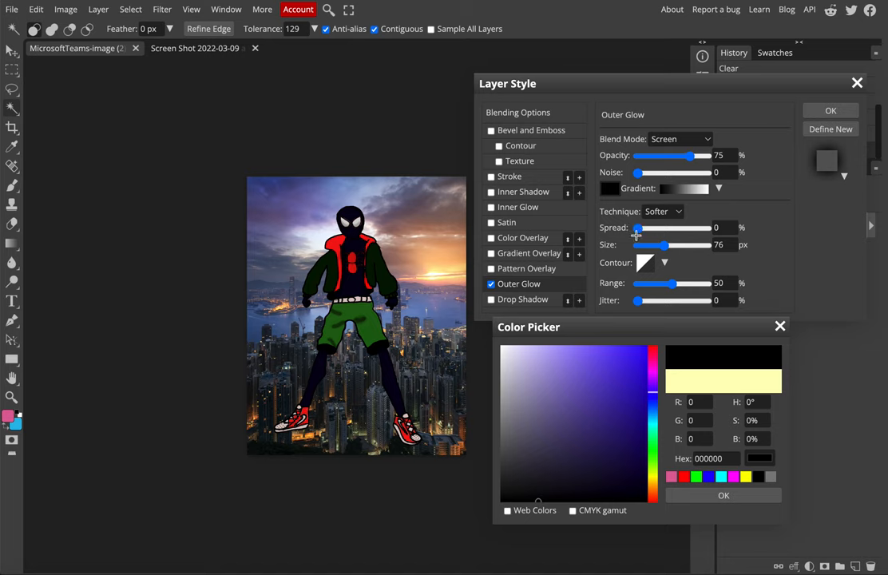
click(619, 385)
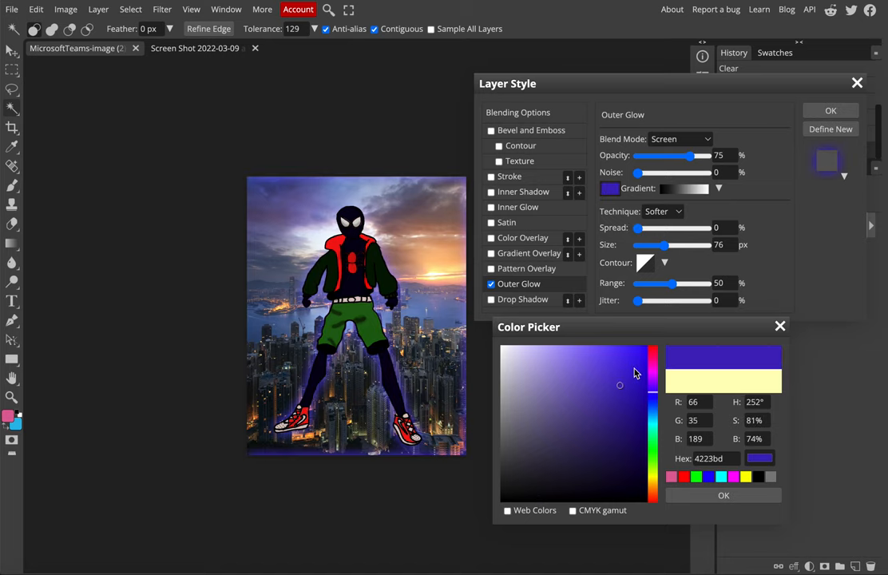
click(723, 495)
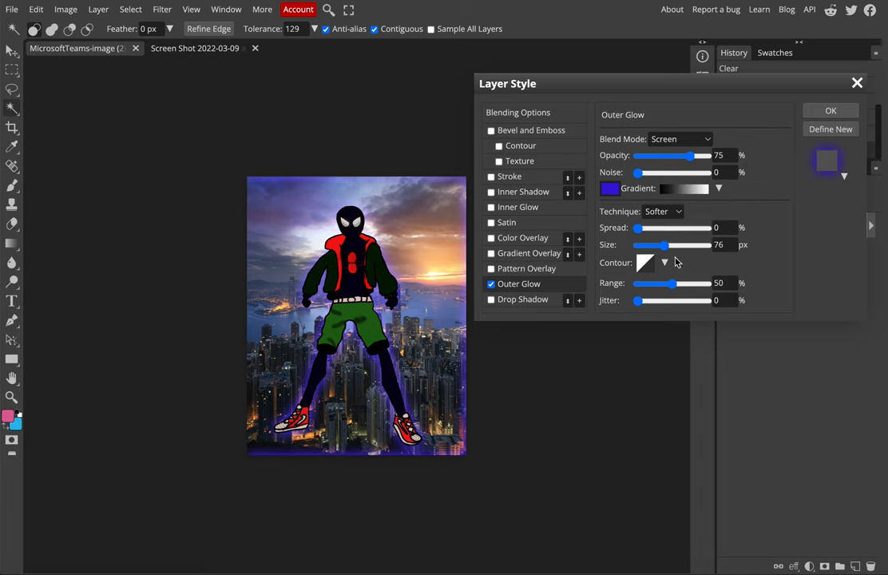
Set the glow size to 103 px and spread to 18%, then commit the layer style
drag(646, 246, 677, 246)
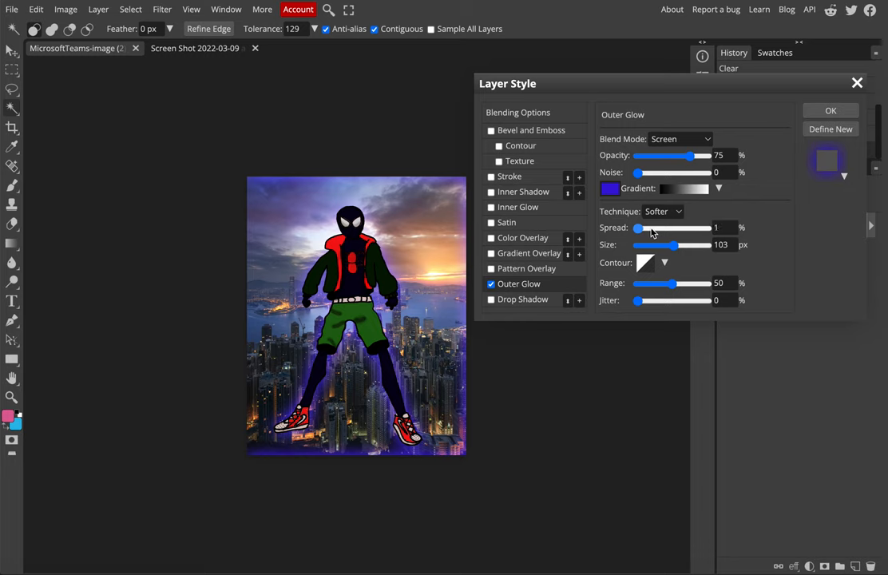
drag(637, 227, 645, 227)
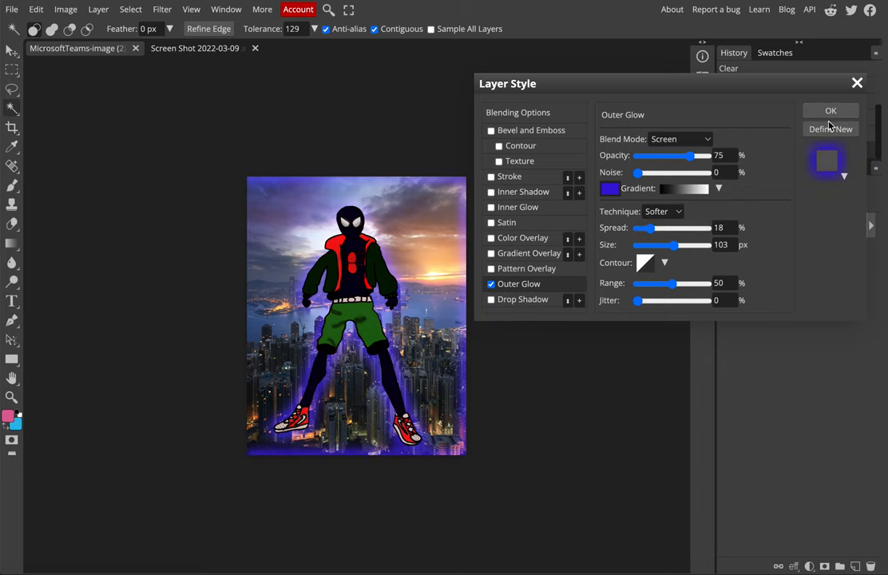
click(830, 110)
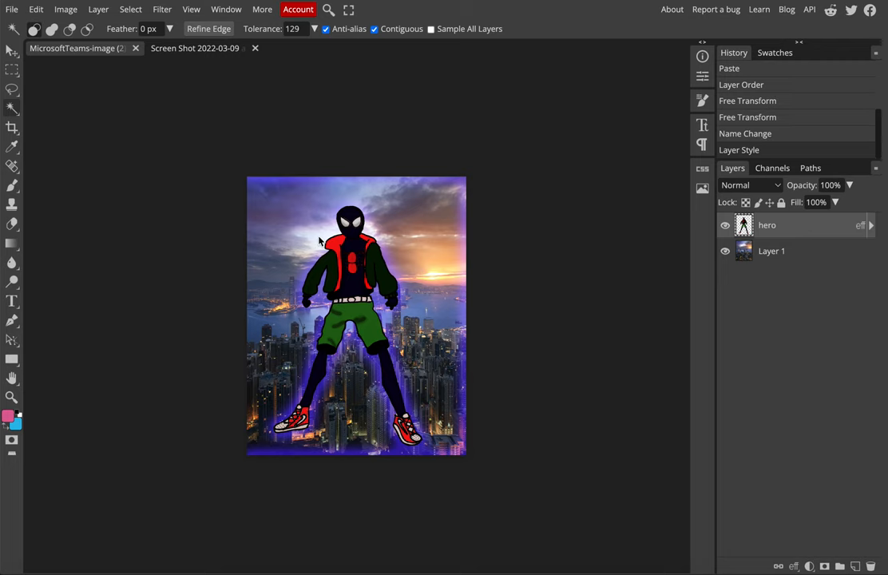
mouse_move(840, 220)
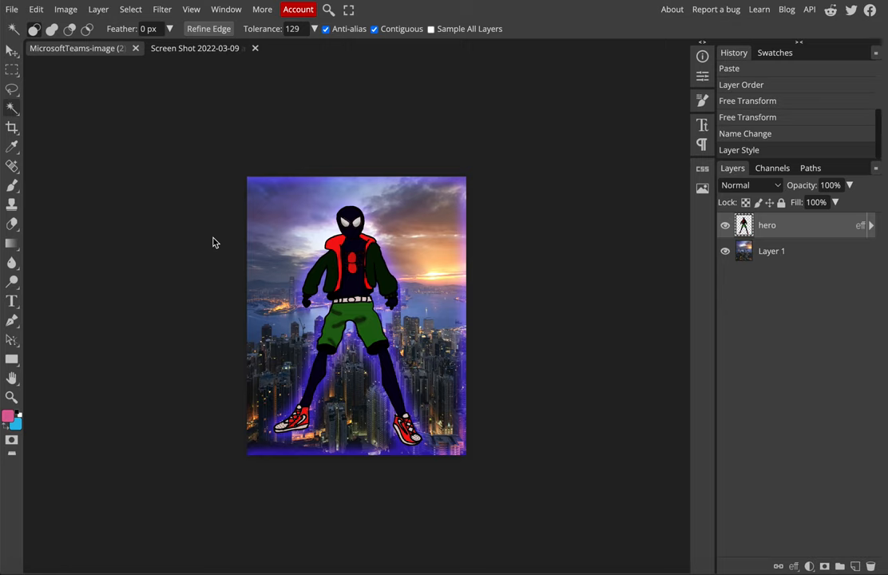
mouse_move(233, 230)
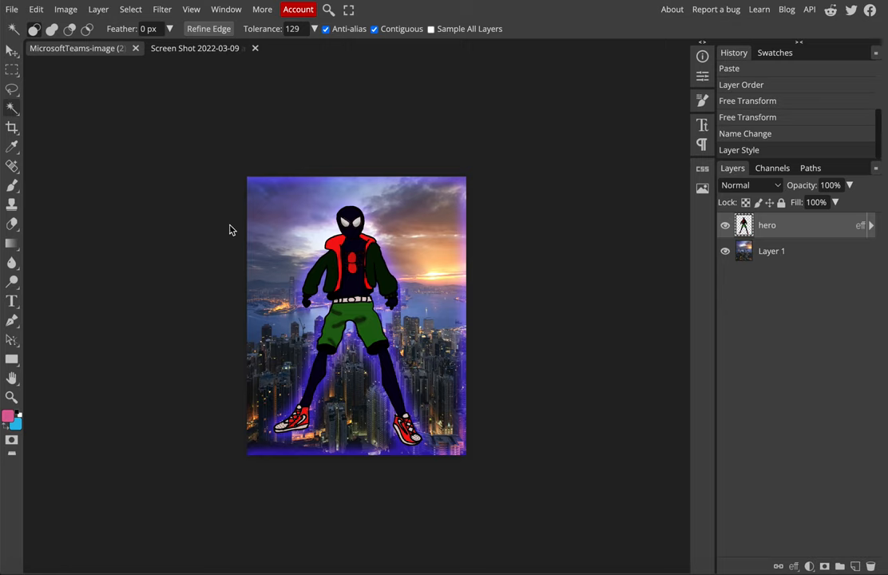
mouse_move(253, 208)
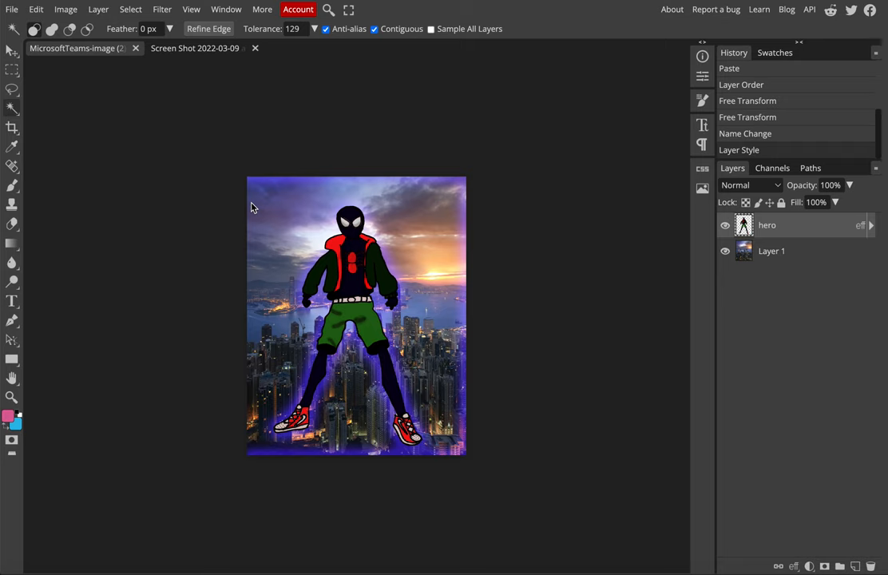
mouse_move(223, 447)
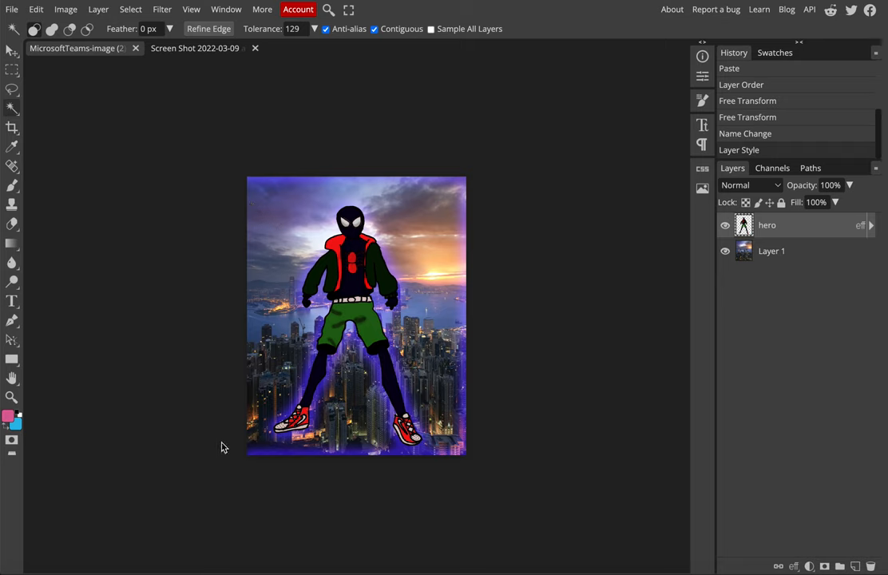
mouse_move(370, 549)
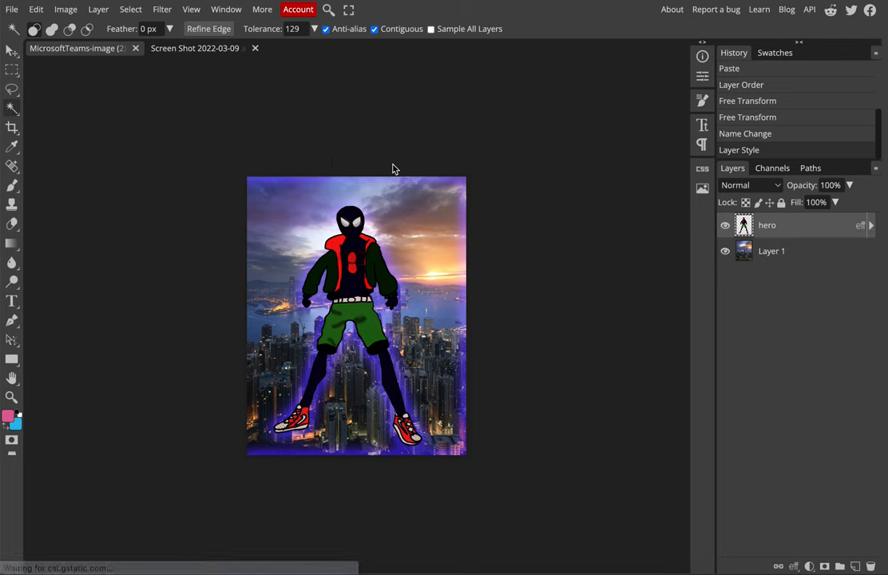
mouse_move(460, 214)
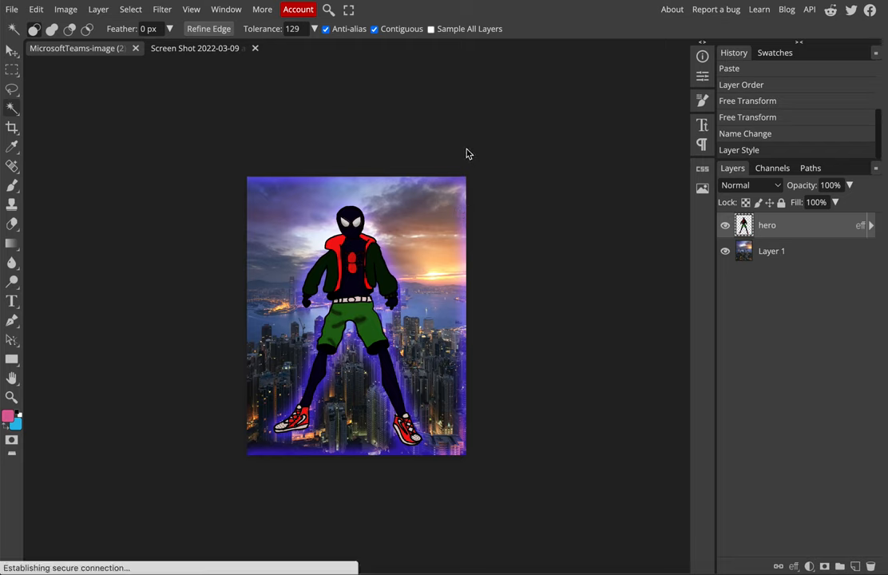
mouse_move(463, 153)
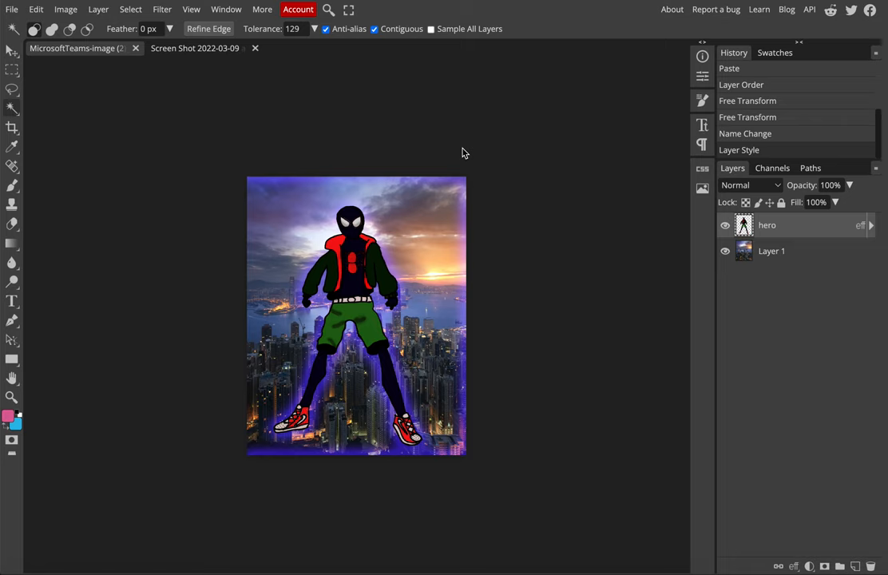
mouse_move(342, 138)
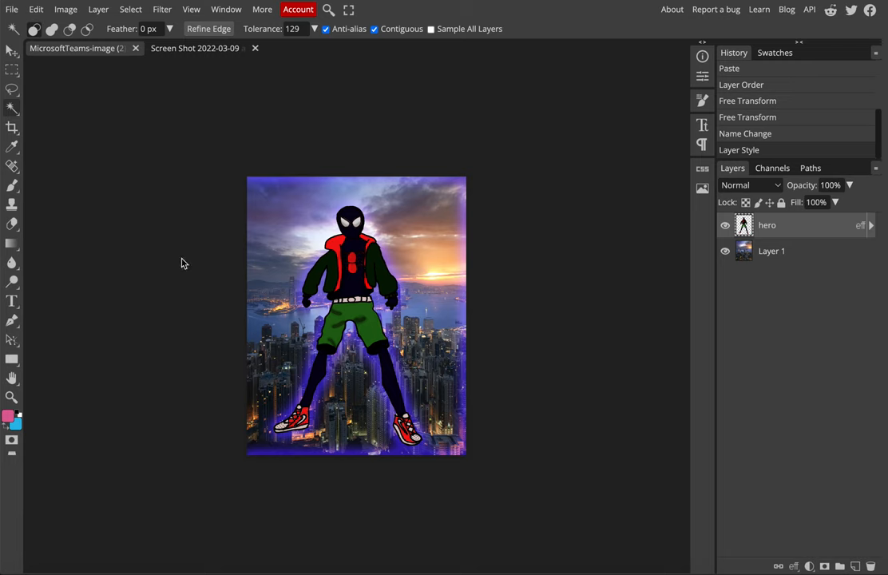
mouse_move(461, 441)
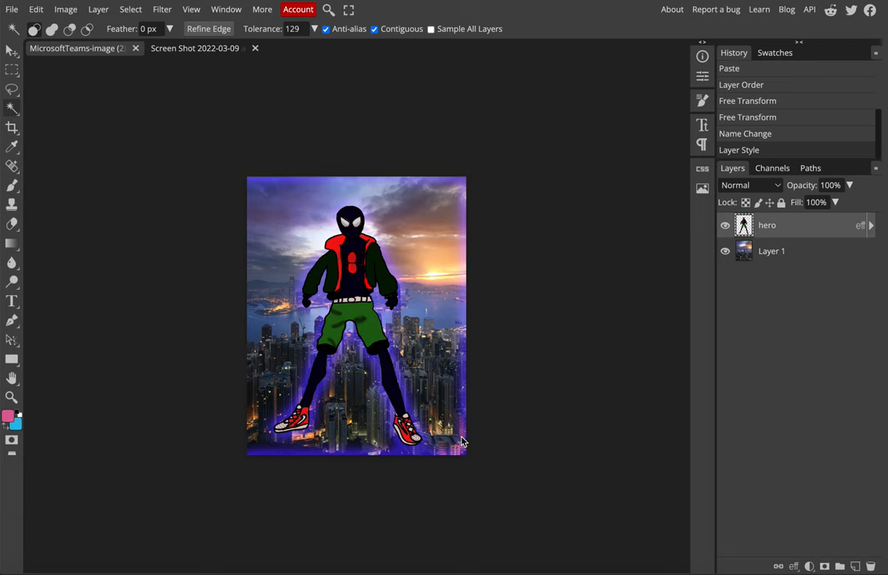
mouse_move(467, 466)
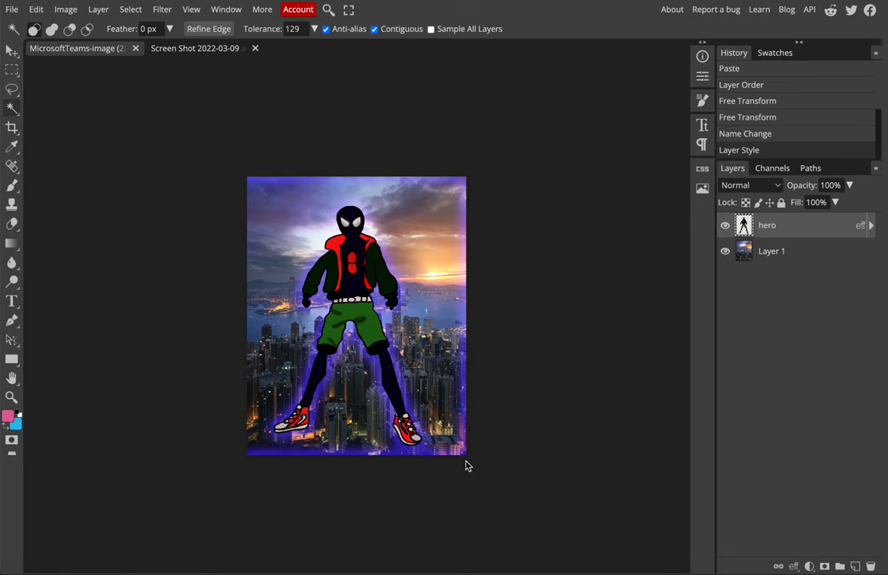
mouse_move(539, 174)
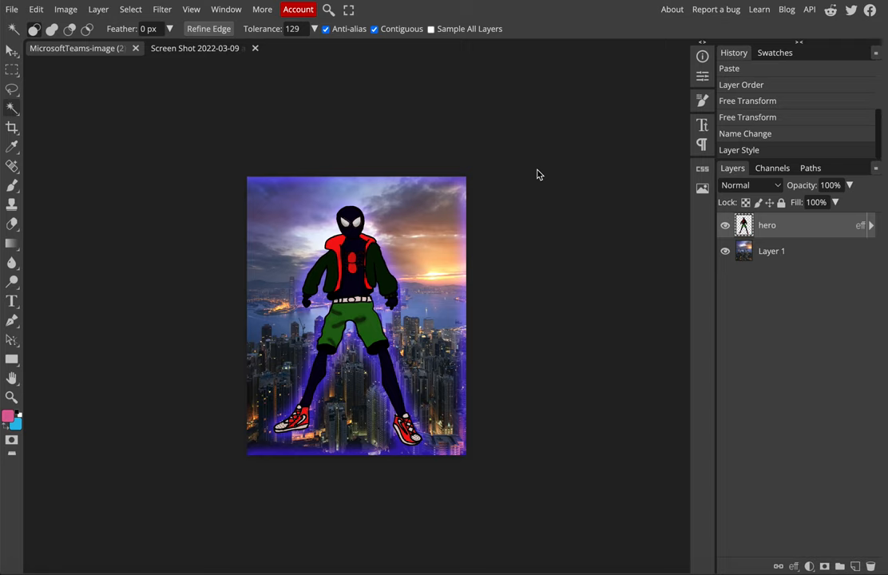
mouse_move(518, 105)
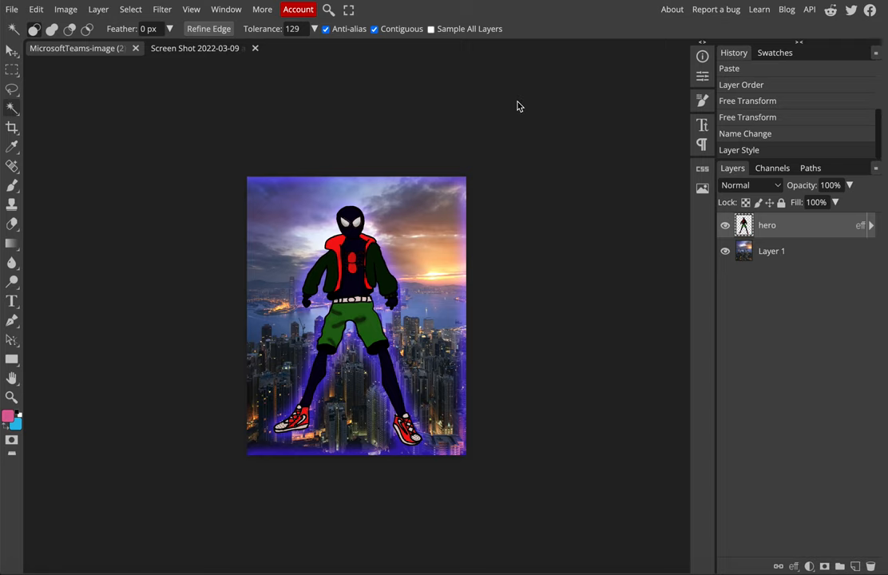